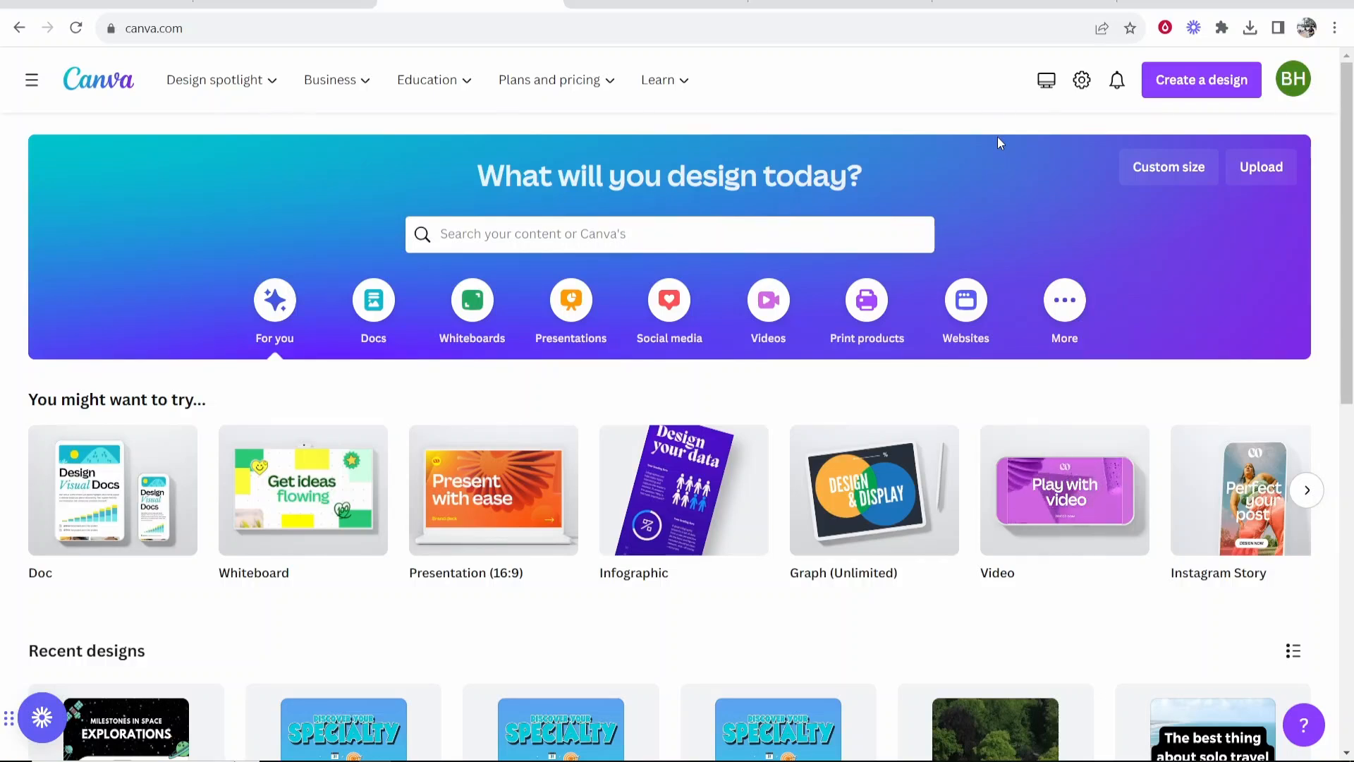
mouse_move(954, 118)
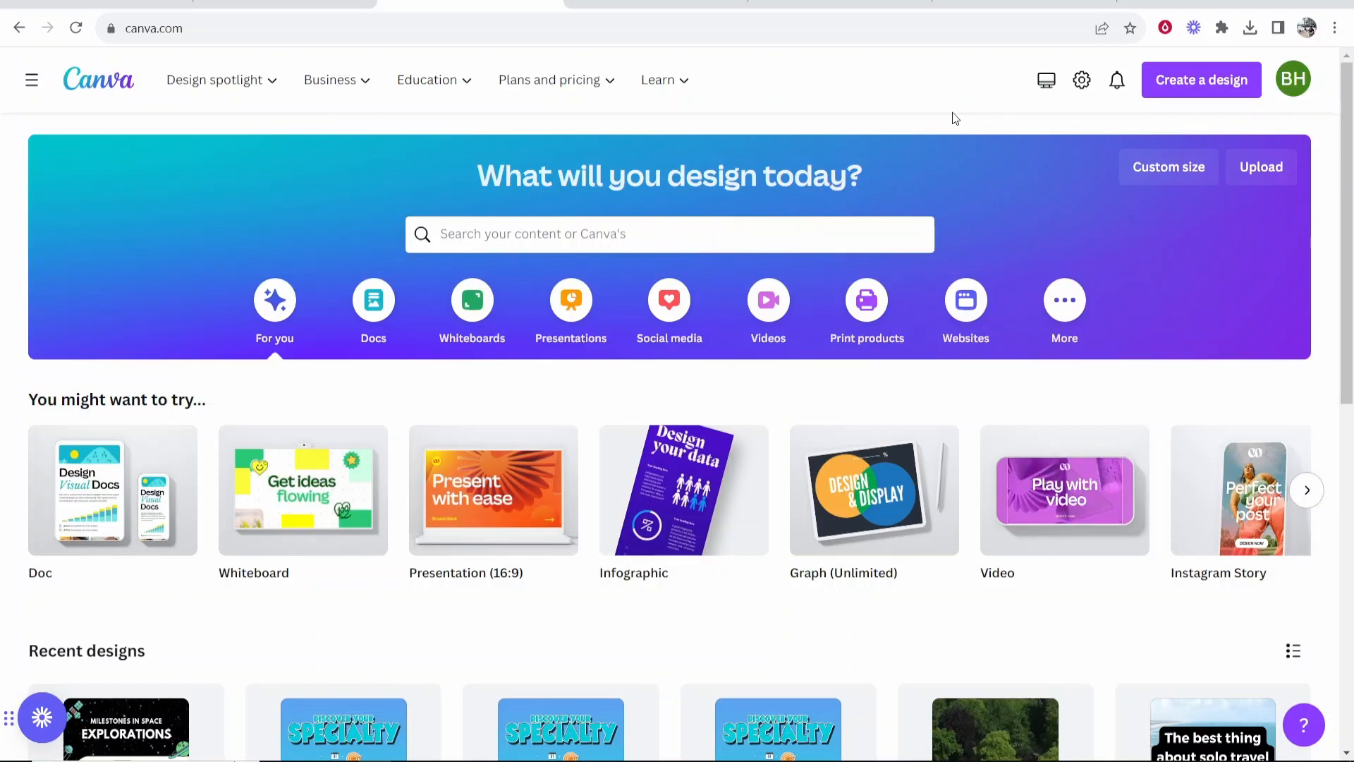
mouse_move(855, 153)
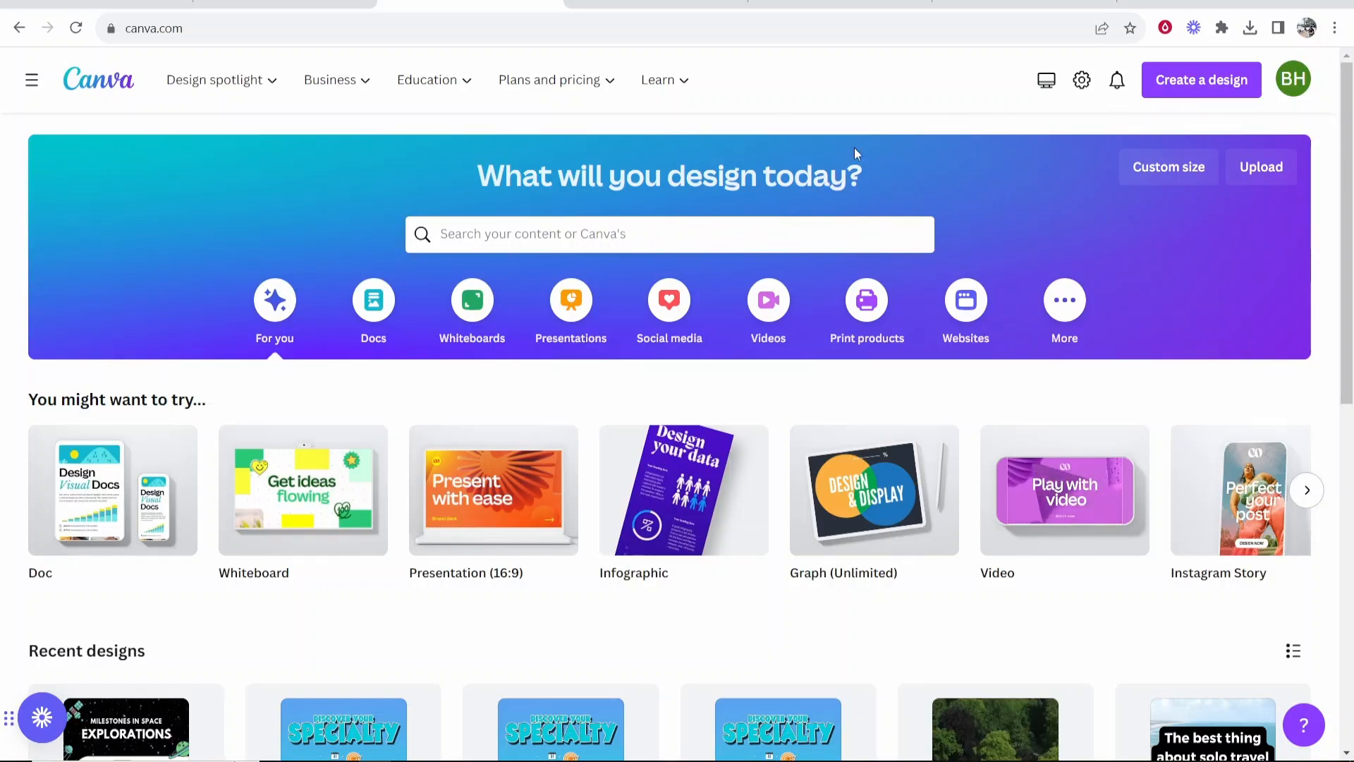
Search Canva for 'tiktok' and browse all 2,845 TikTok video templates
left_click(668, 234)
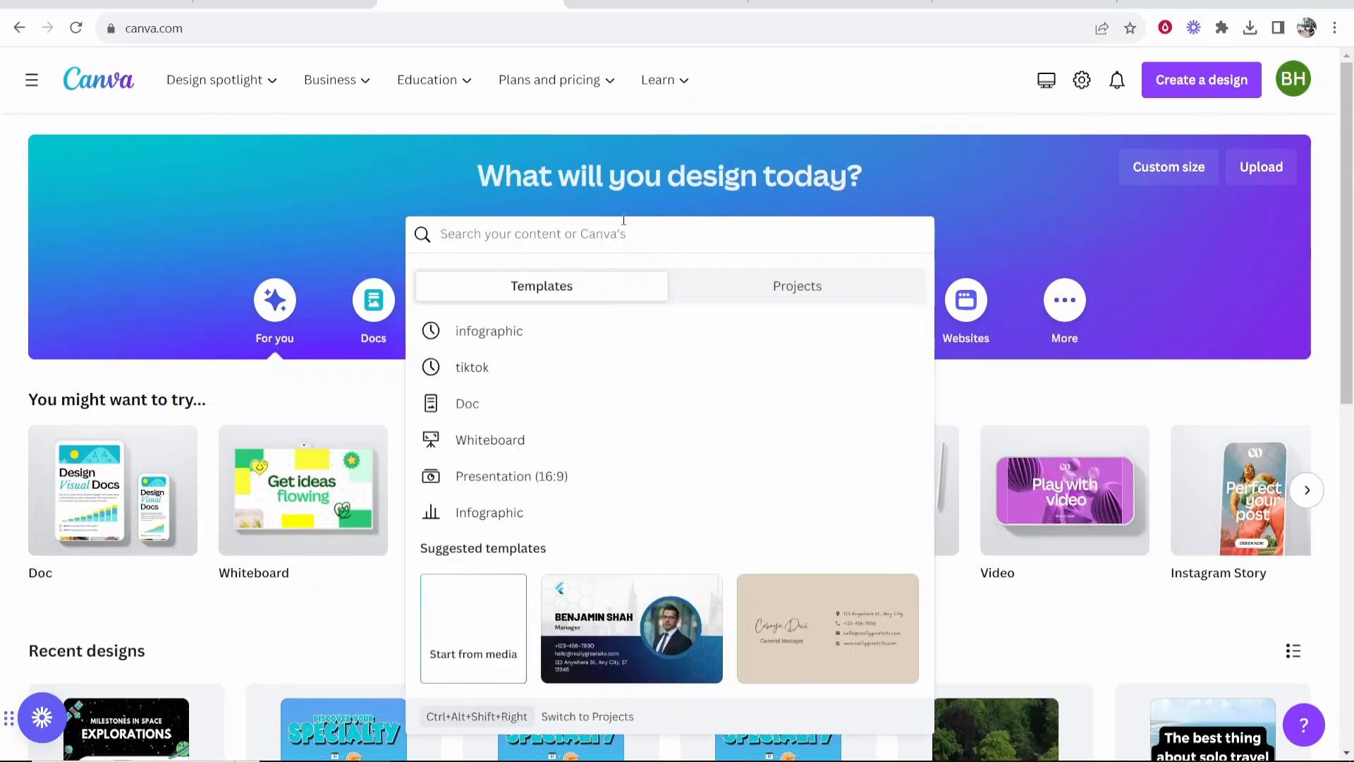
type("tiktok")
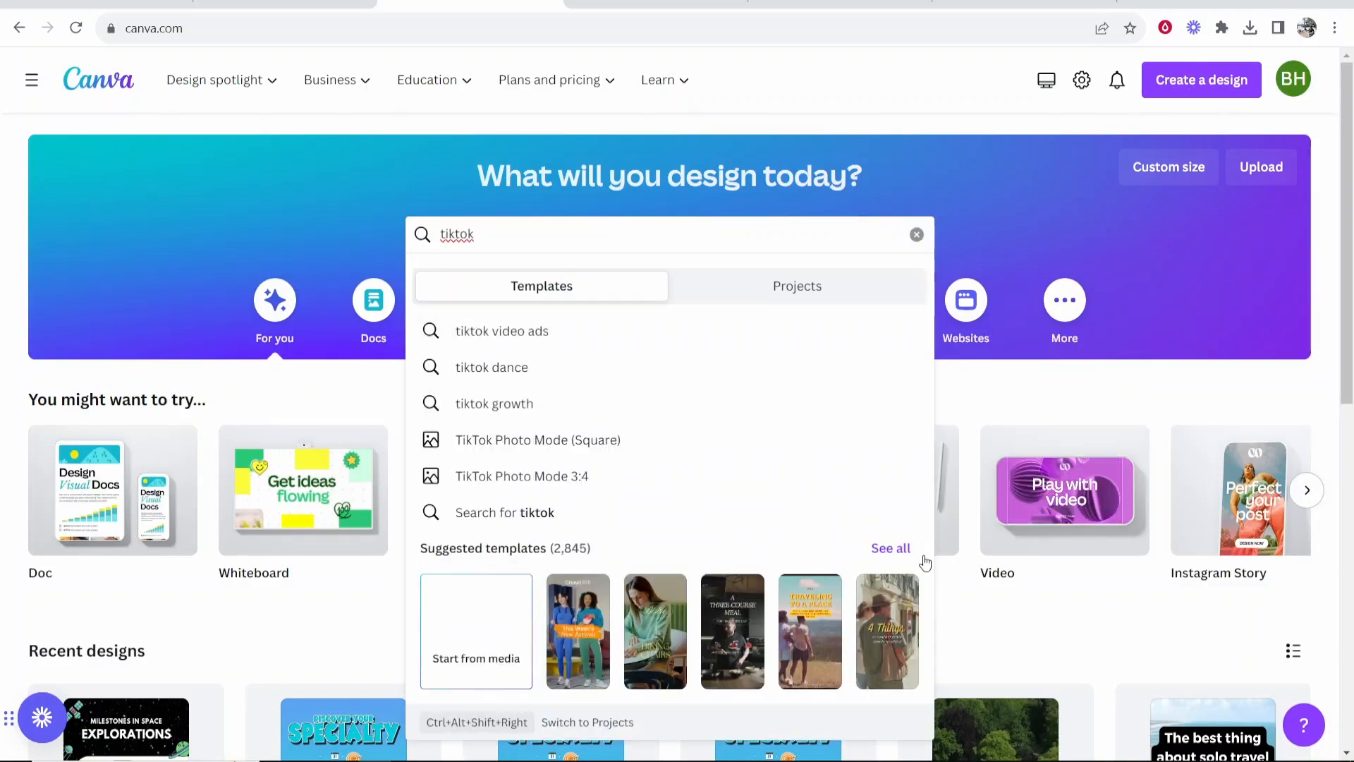
left_click(890, 547)
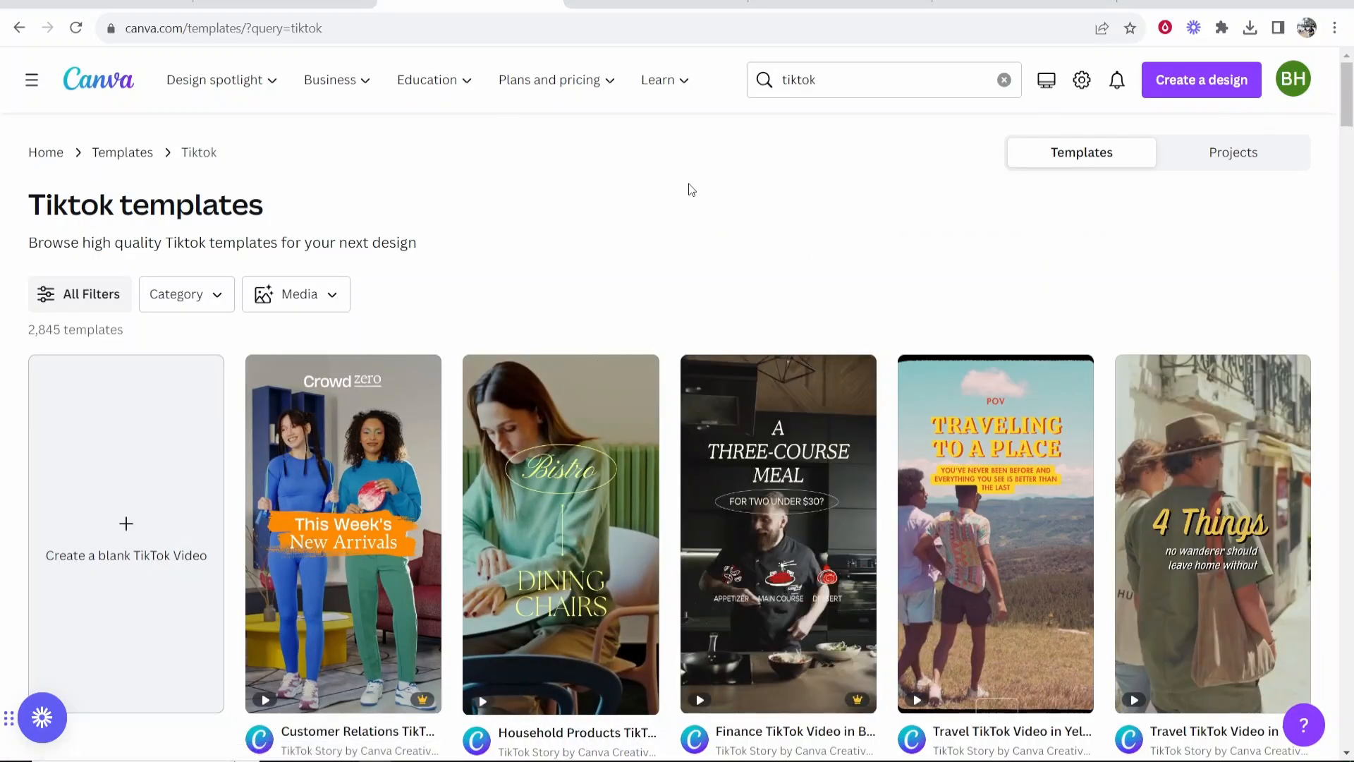
mouse_move(697, 197)
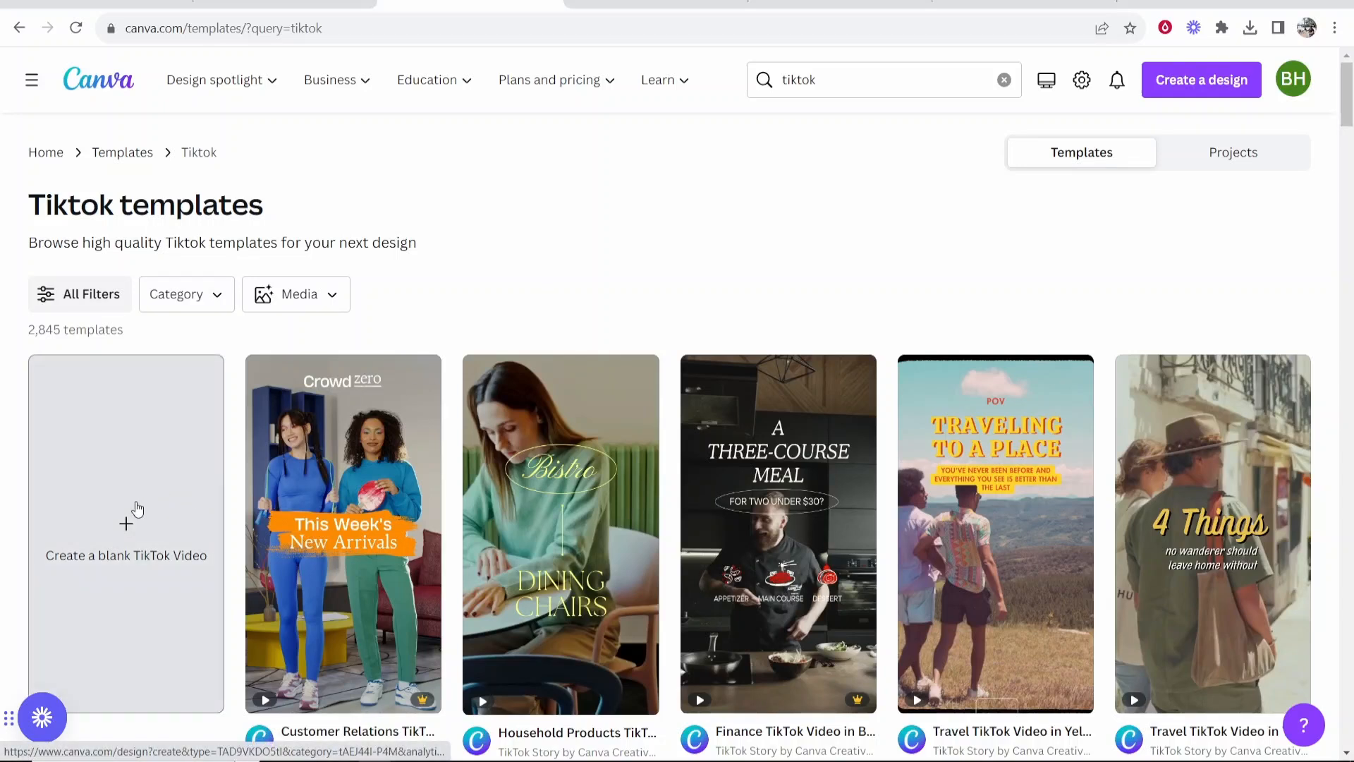
scroll("down", 3)
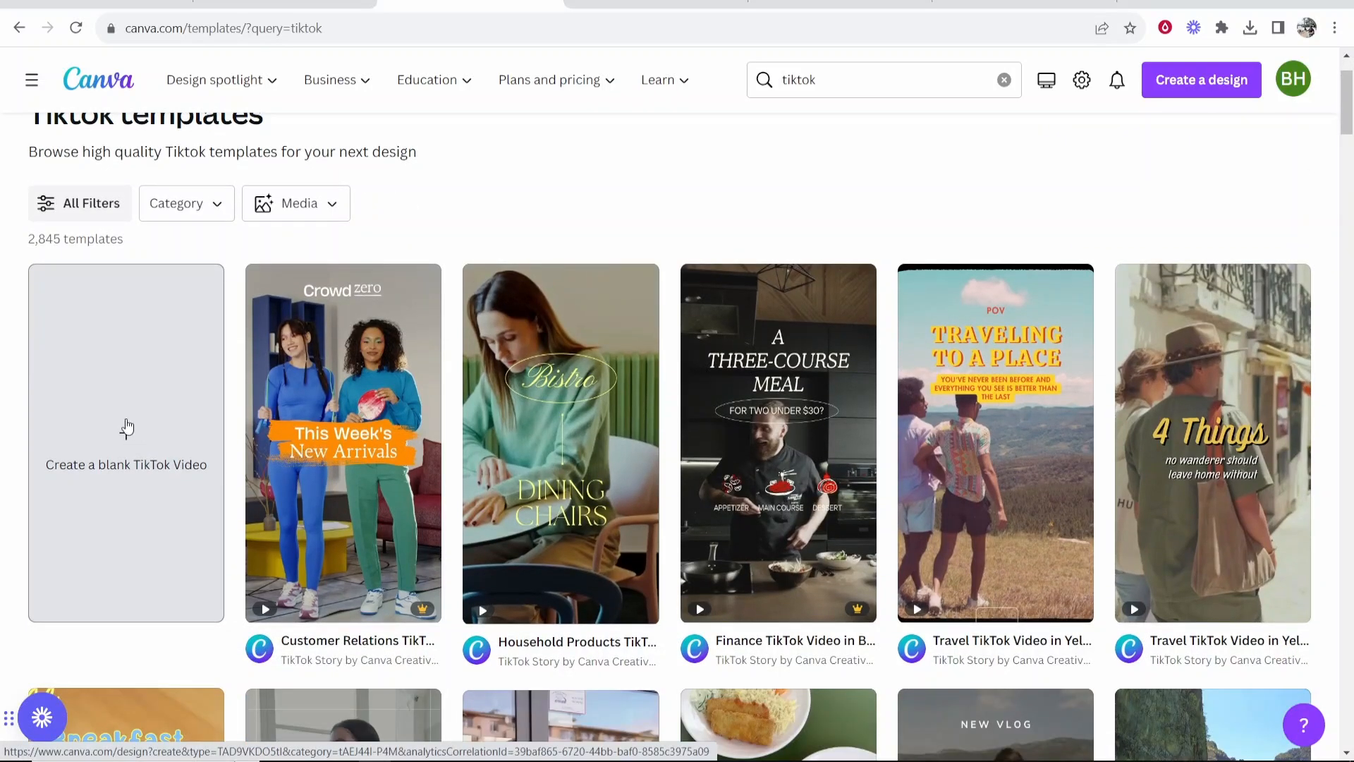
Open a blank, untitled 5-second TikTok video design in the editor
left_click(126, 442)
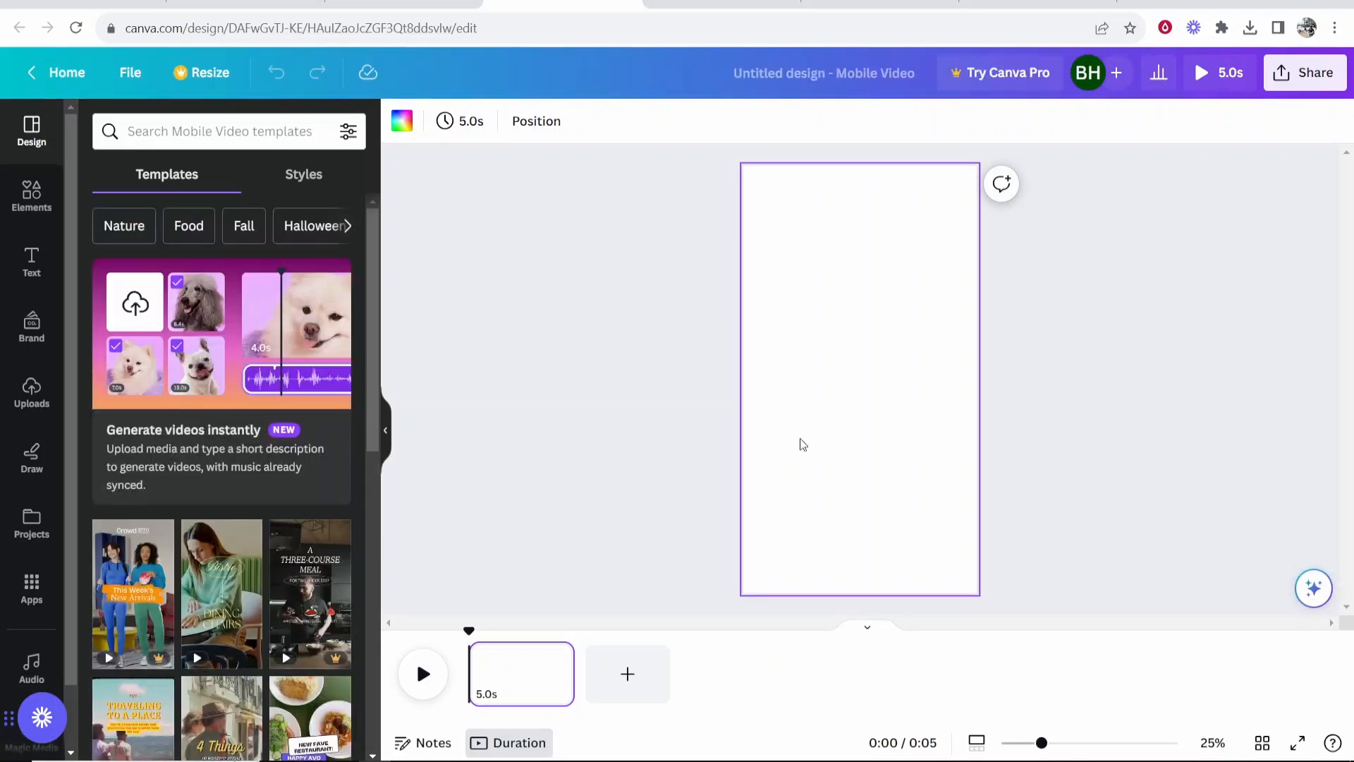
mouse_move(626, 388)
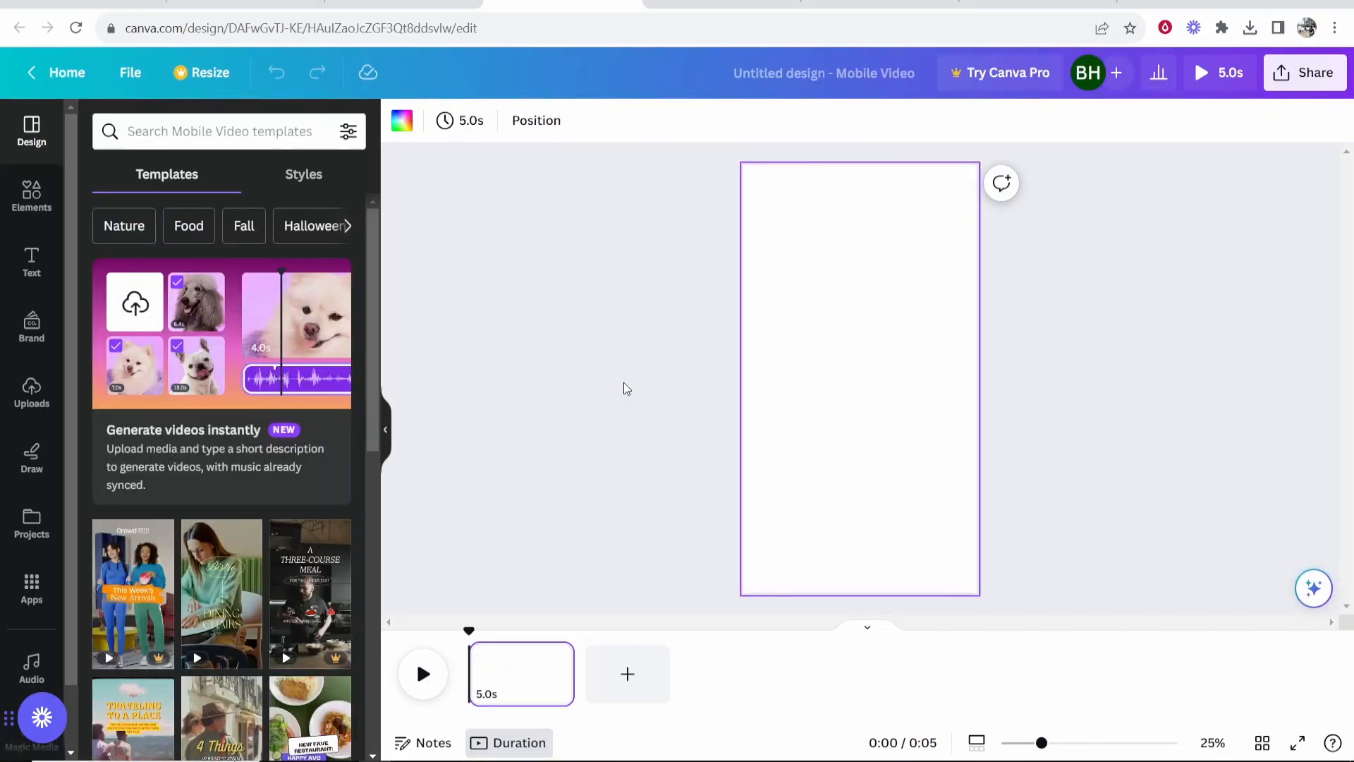
mouse_move(681, 89)
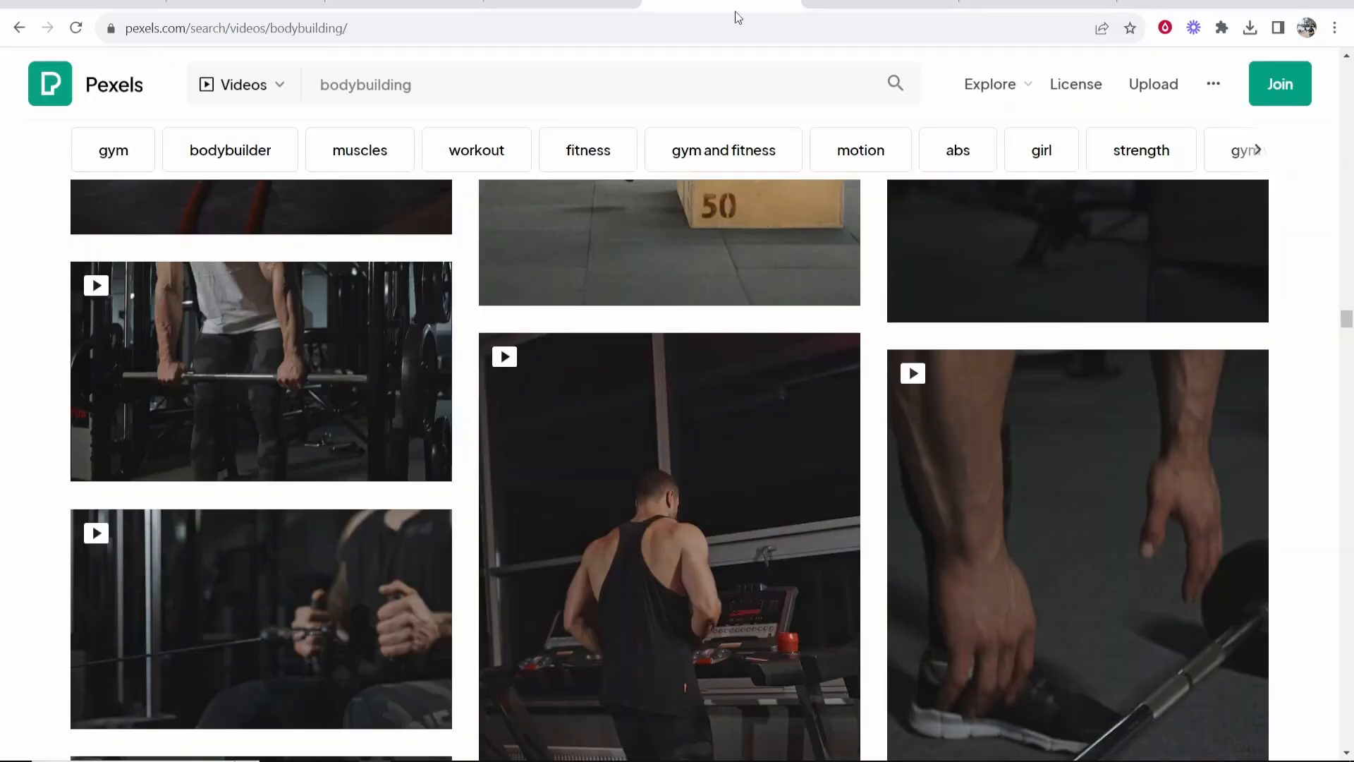
Download the Pexels barbell bodybuilding clip and confirm it finished in Chrome's downloads
left_click(242, 84)
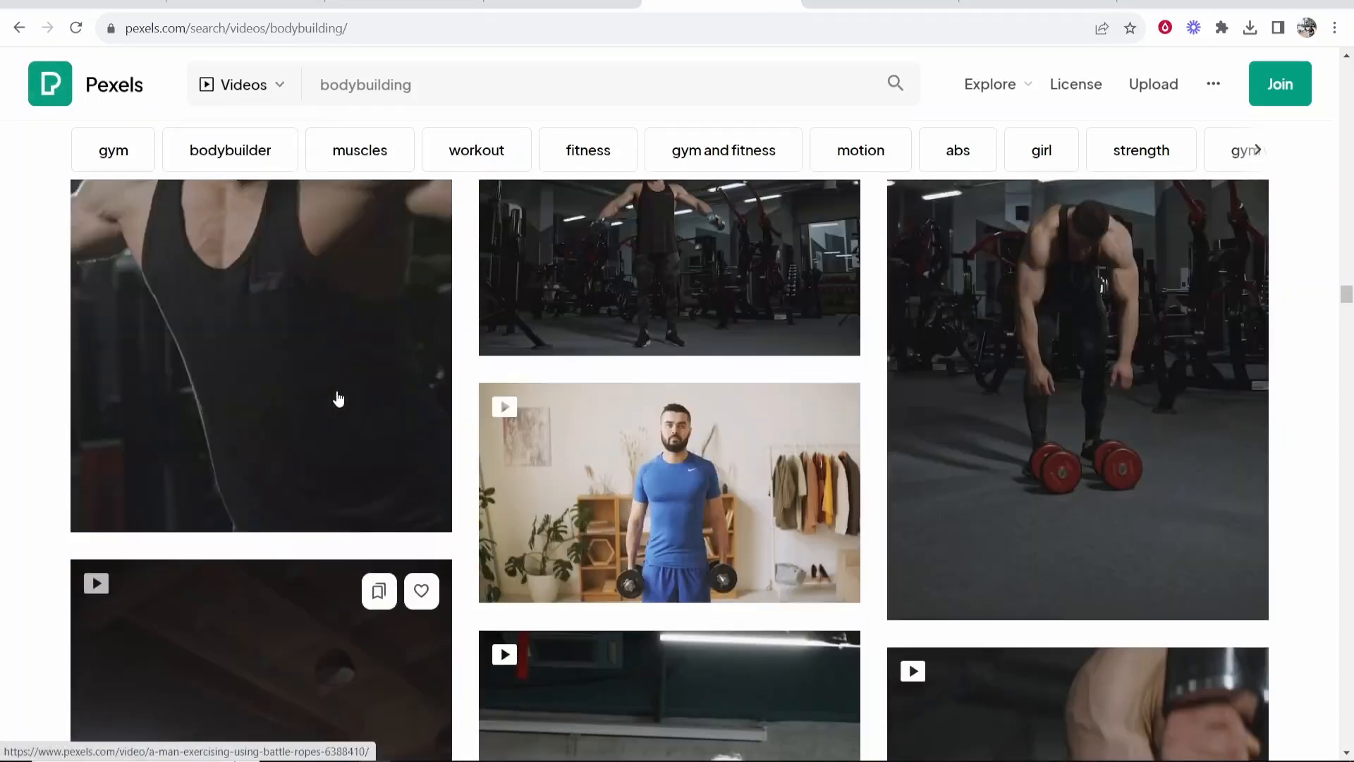
scroll("down", 3)
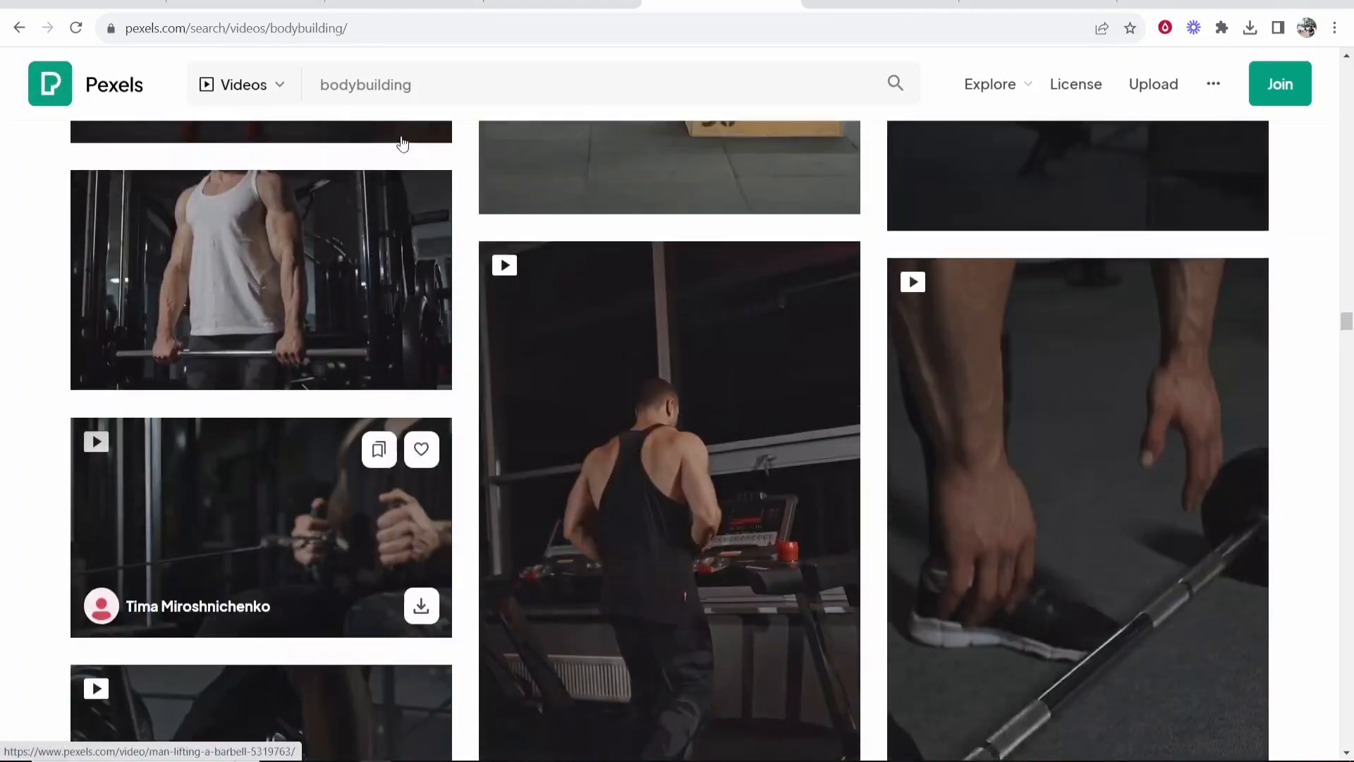
scroll("down", 3)
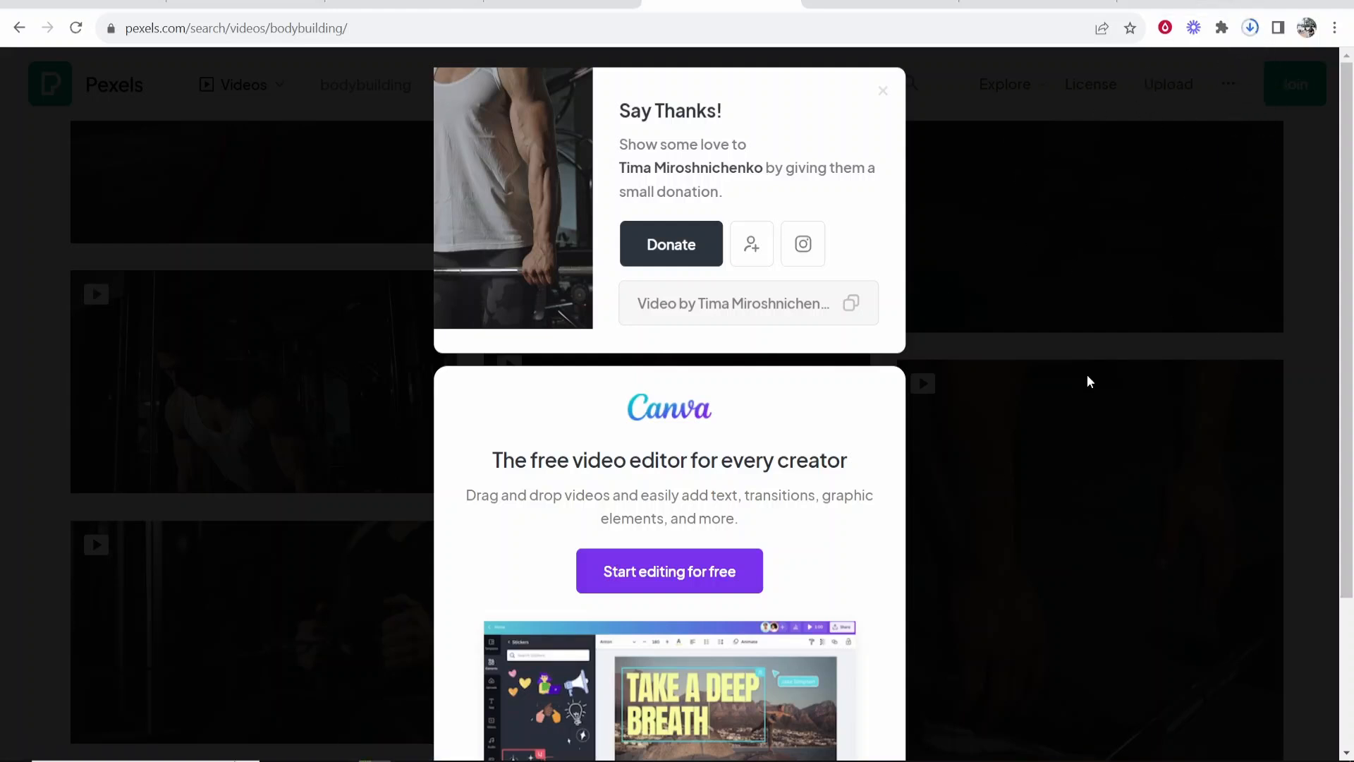
left_click(1249, 28)
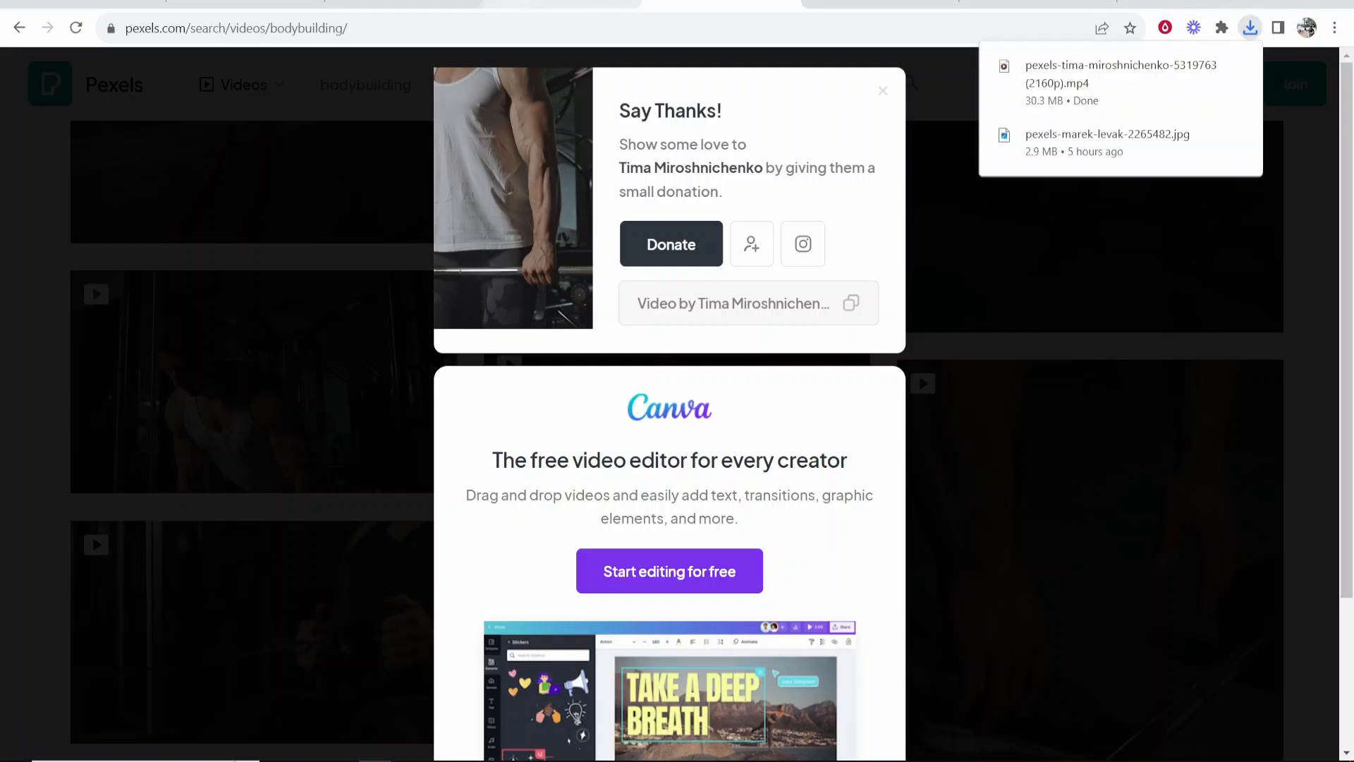
left_click(669, 570)
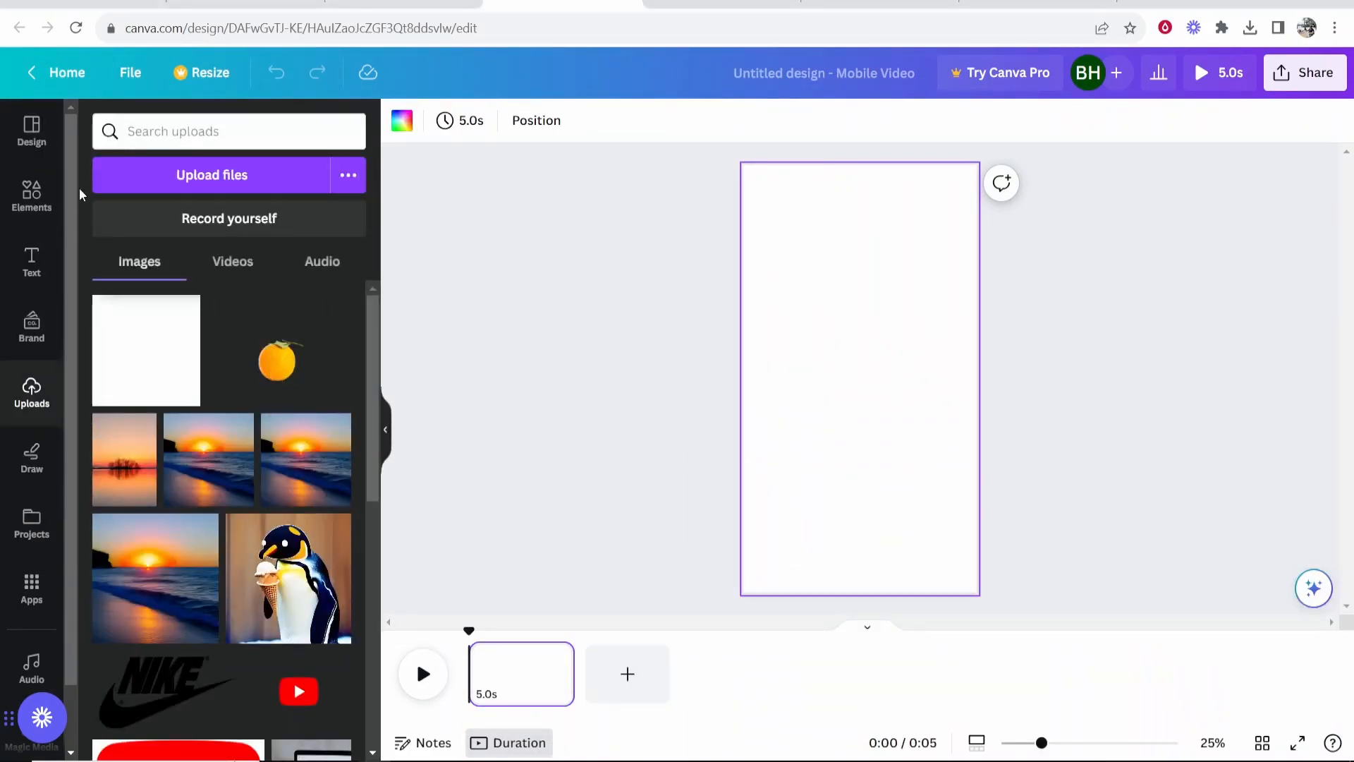
Switch Uploads to Videos and place the 17.8-second barbell clip on the page
left_click(232, 261)
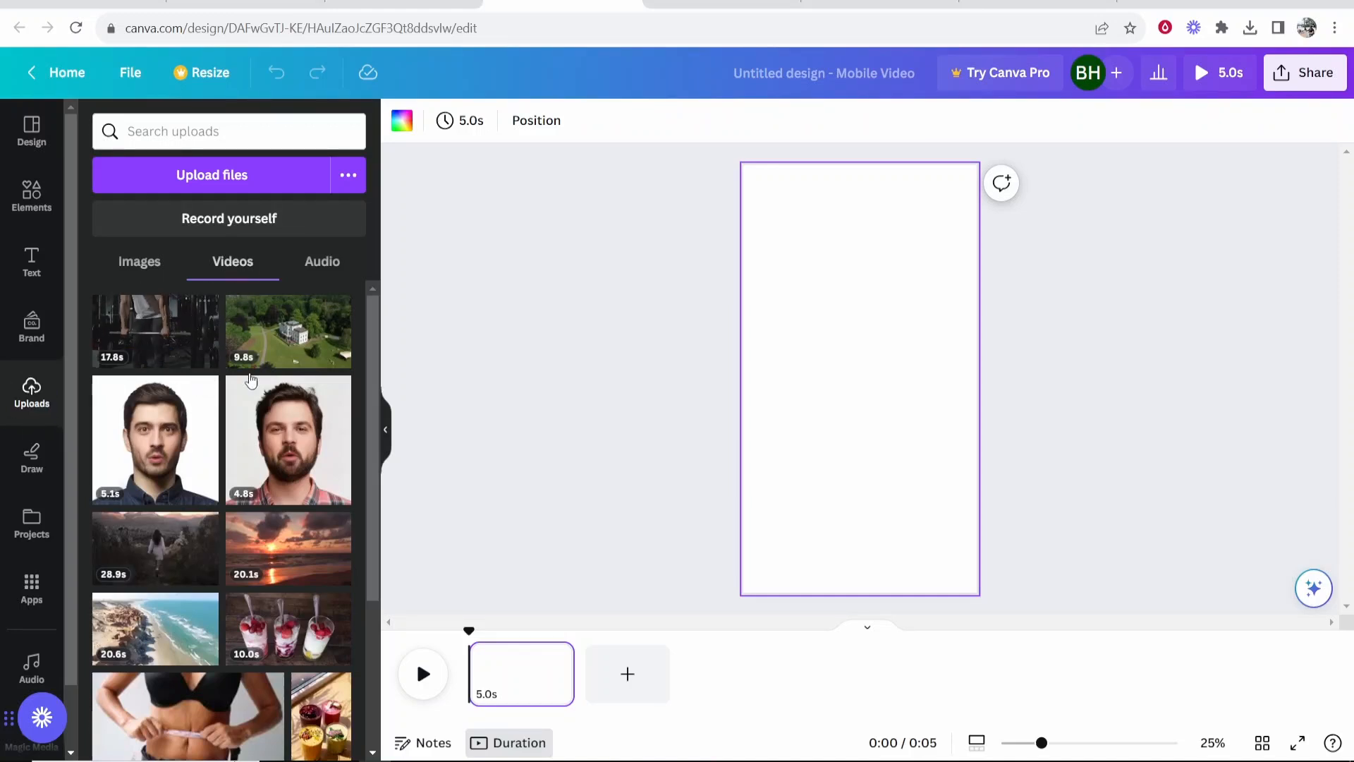
left_click(155, 331)
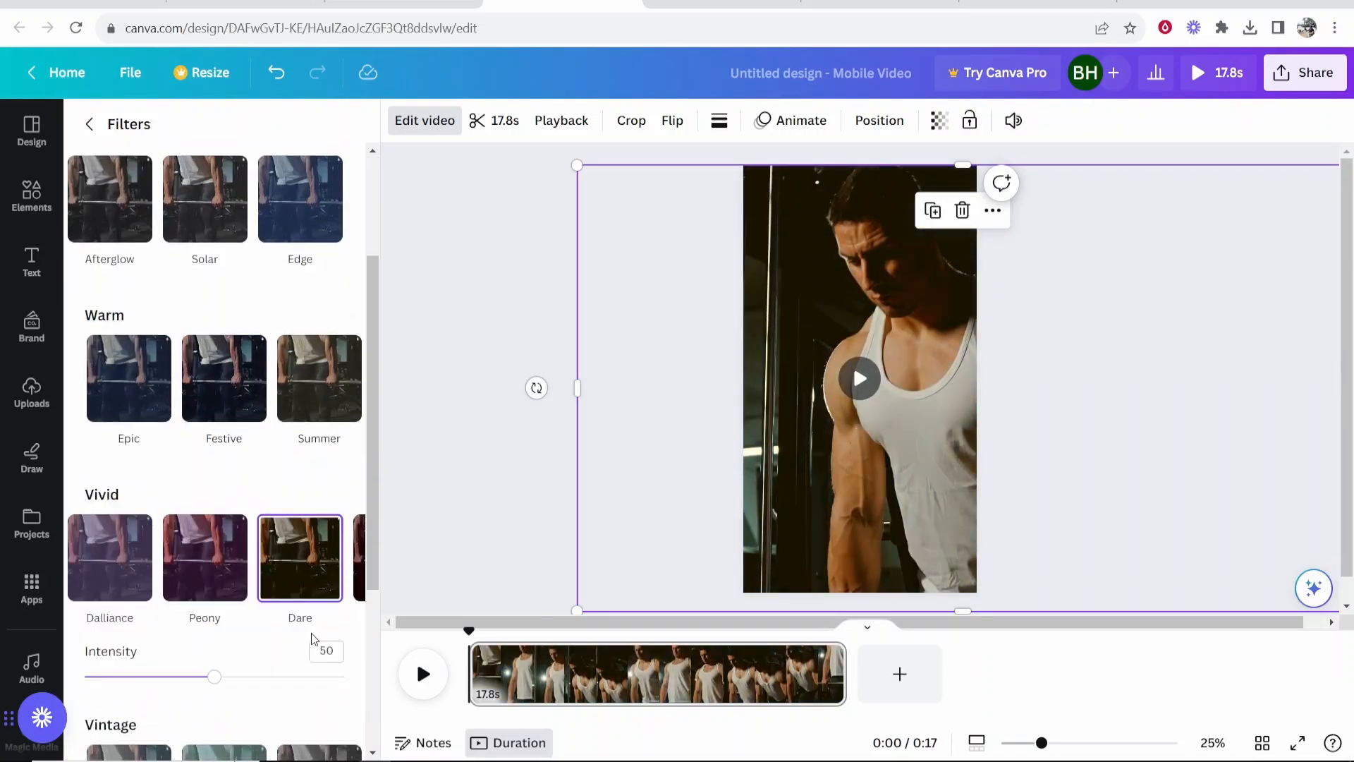
Raise the gym clip's Dare filter intensity from 50 to 56
left_click_drag(214, 677, 229, 677)
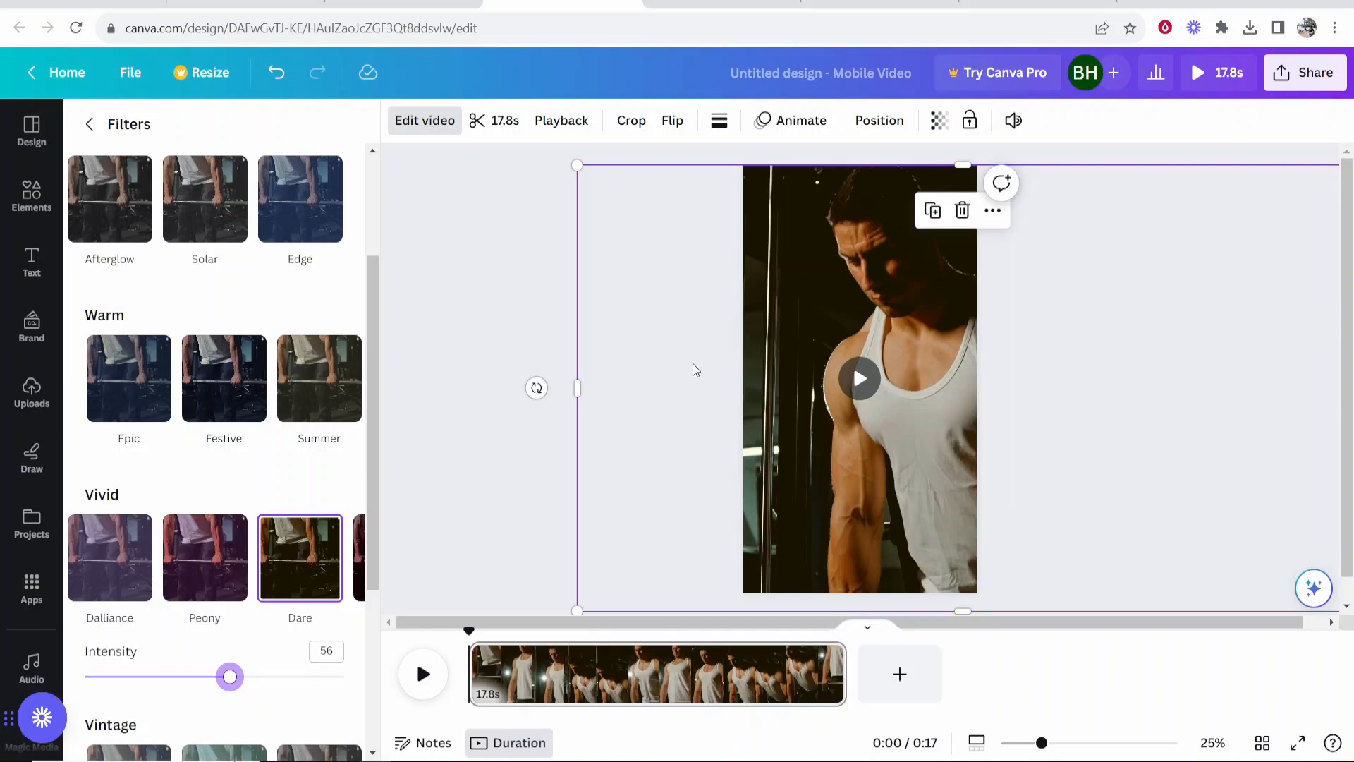
mouse_move(680, 366)
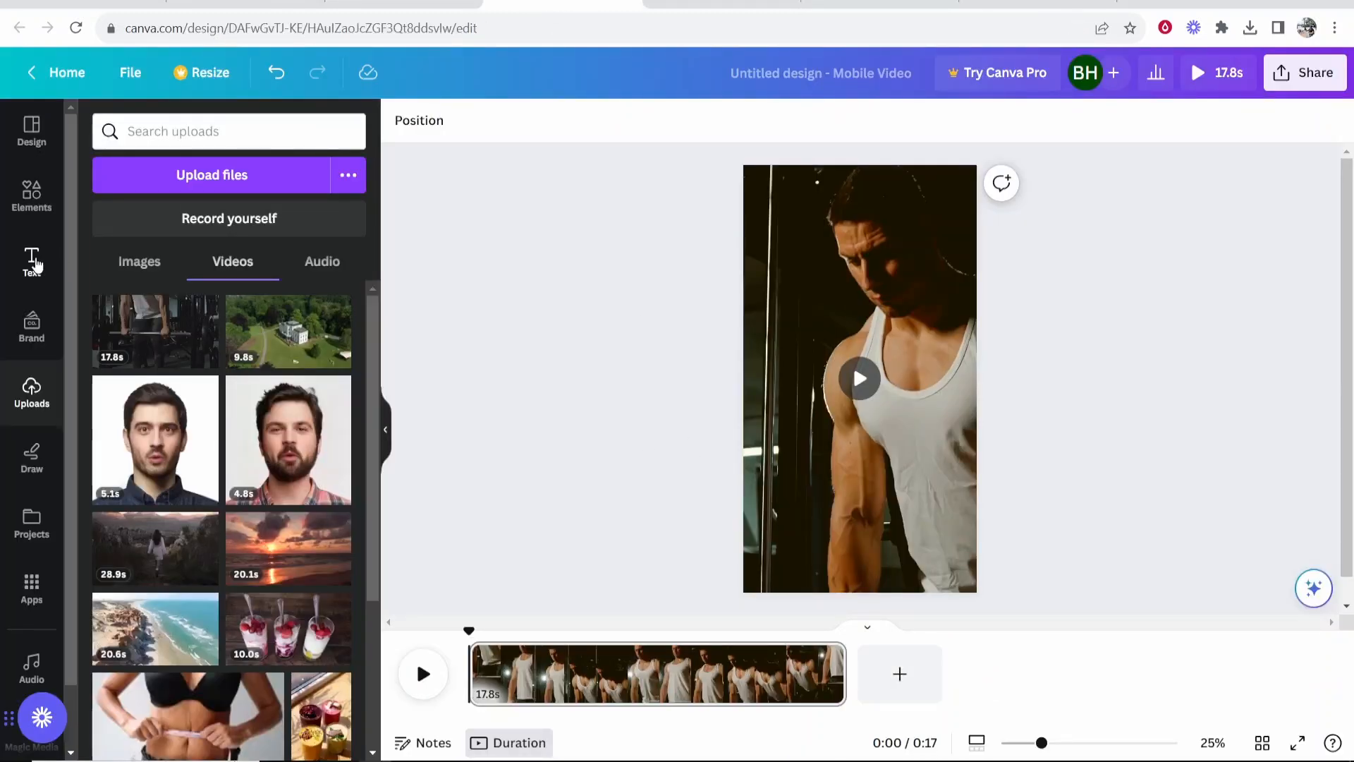
Add a text box reading 'I don't do this to be healthy... - Markus Ruhl'
left_click(31, 261)
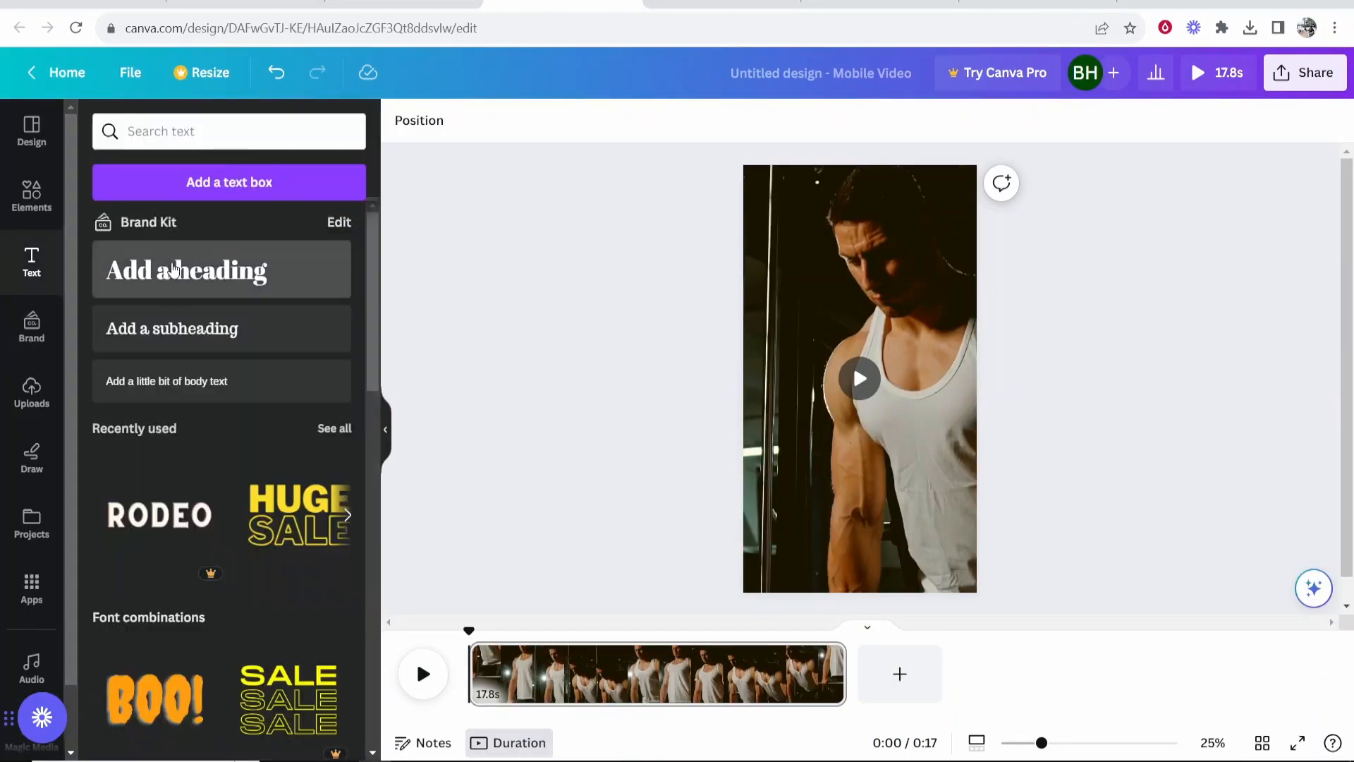
left_click(186, 270)
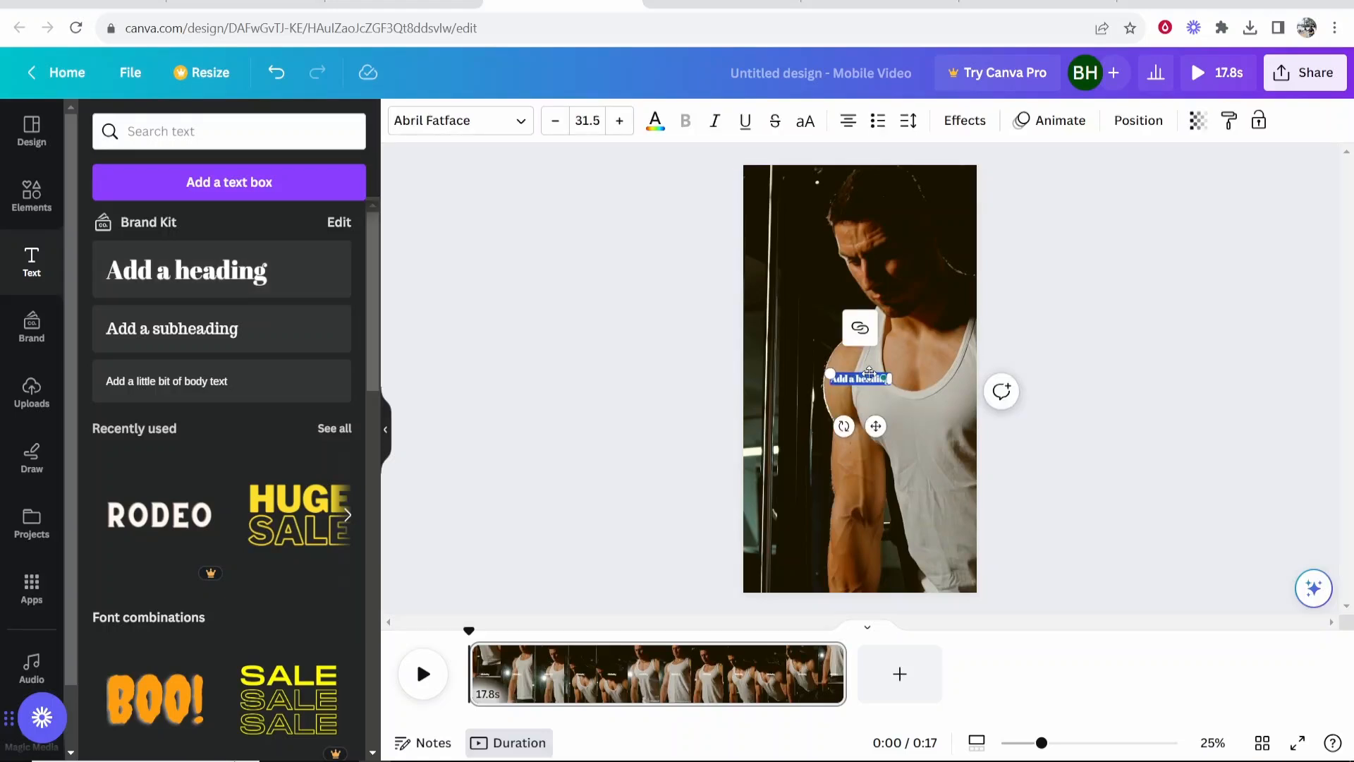
type("I don't do this to be healthy. I do this to get big muscles. - Markus Ruhl")
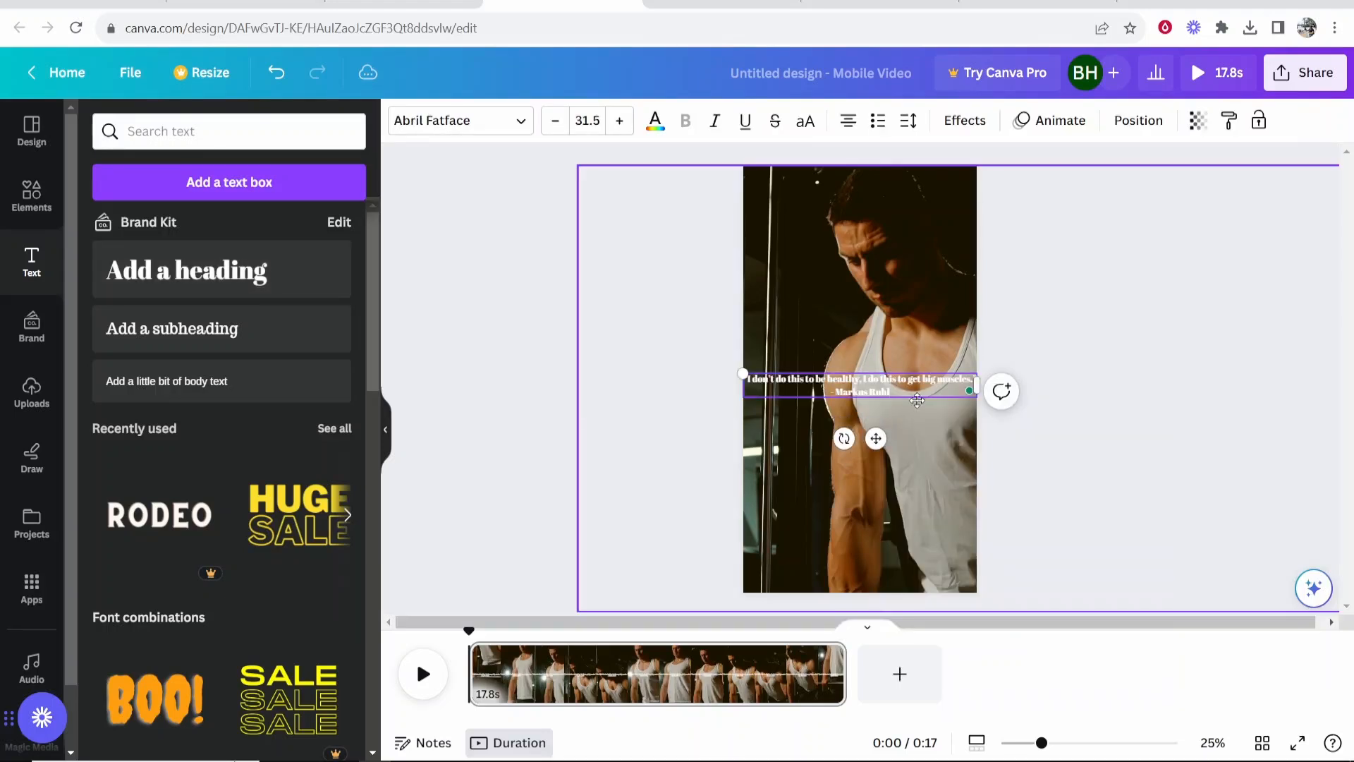
left_click(859, 380)
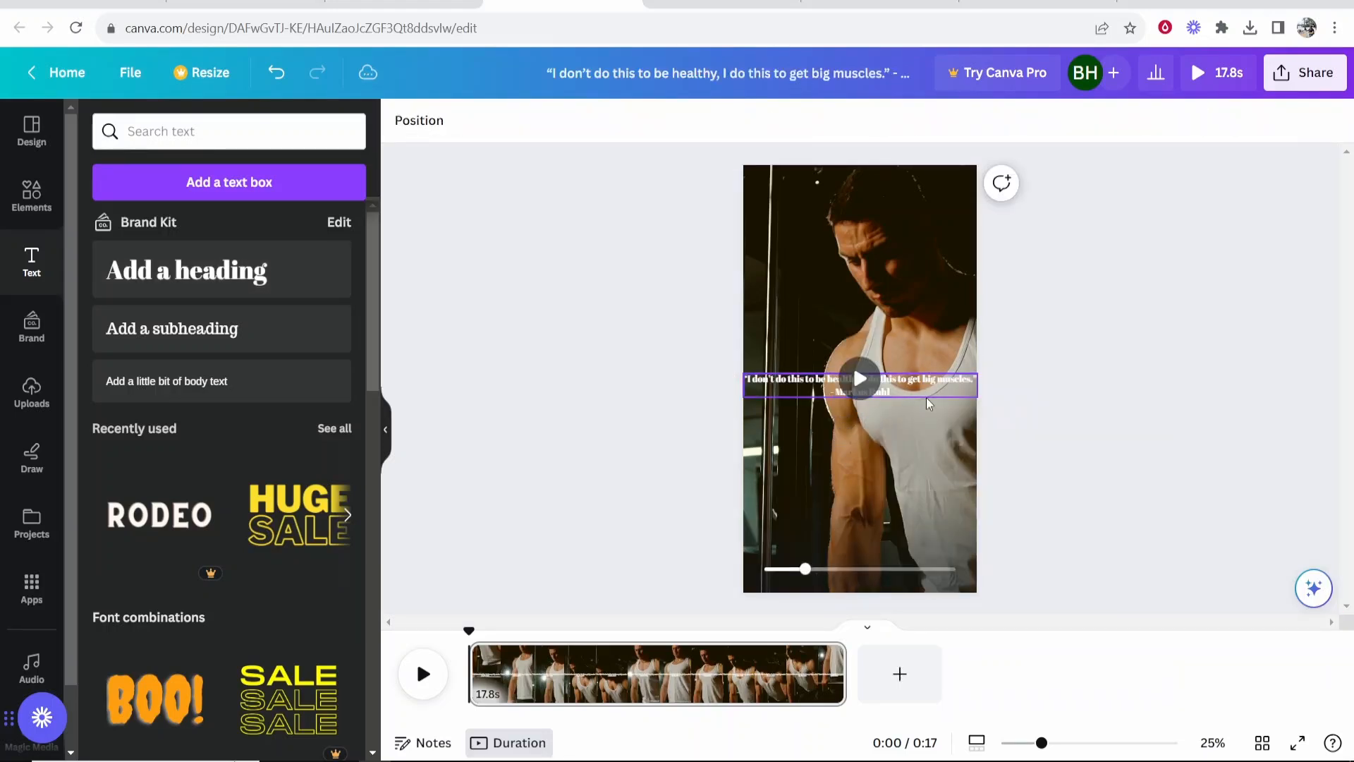
Enlarge the quote text's font size to 40
left_click(858, 384)
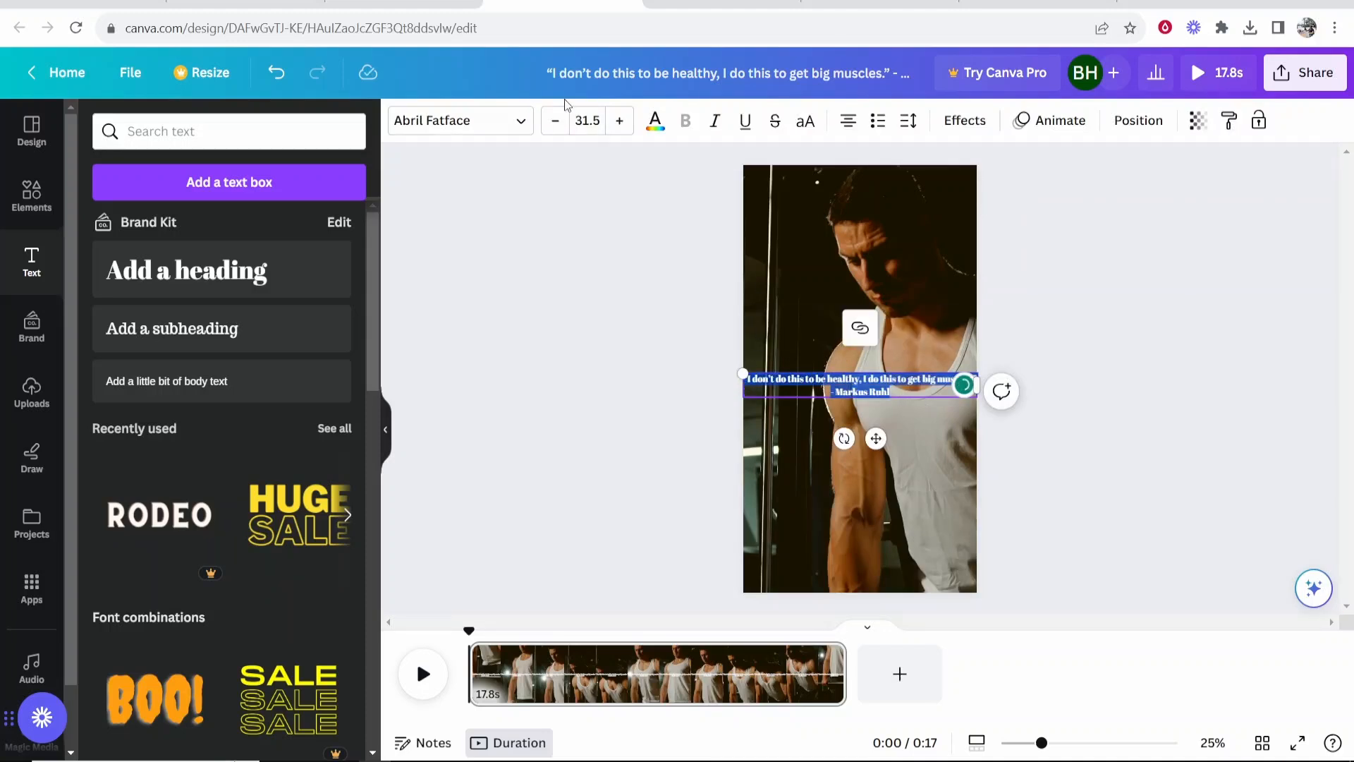
left_click(620, 120)
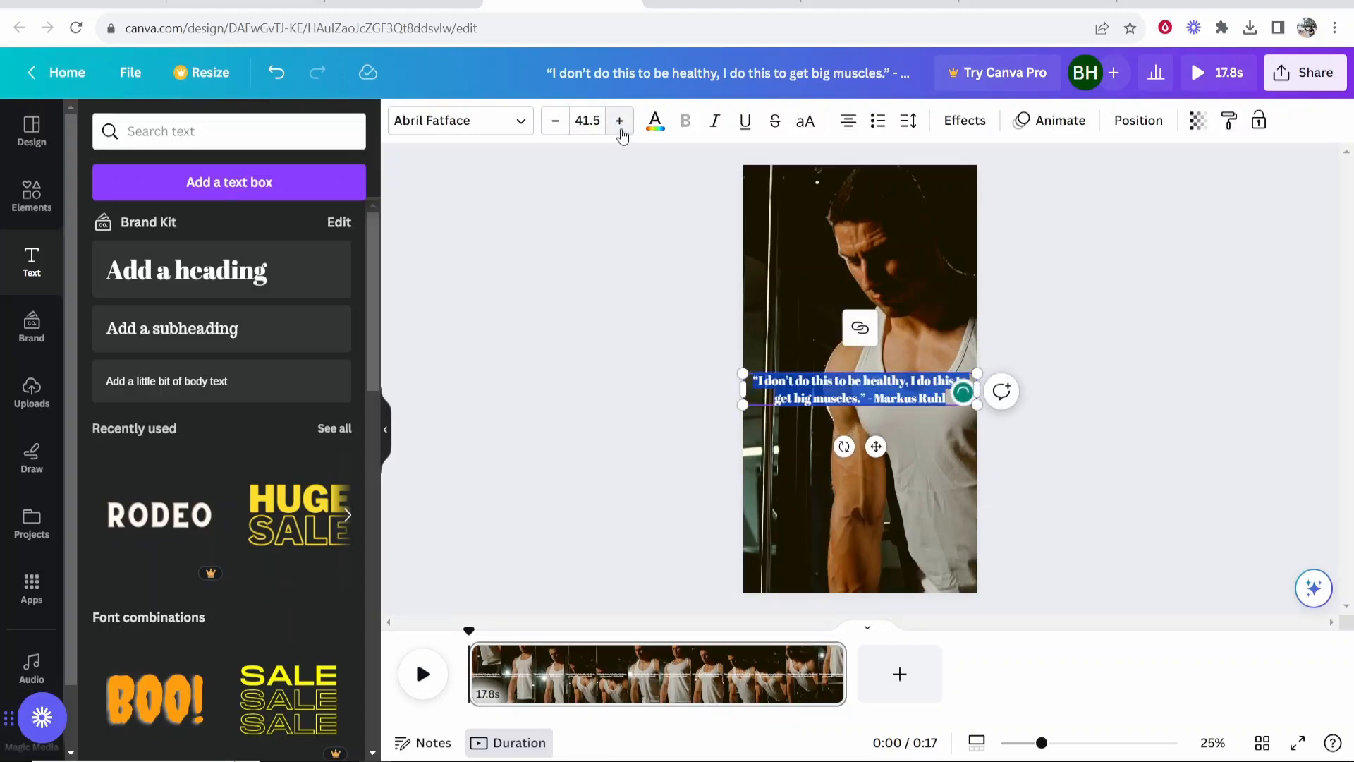
left_click(619, 120)
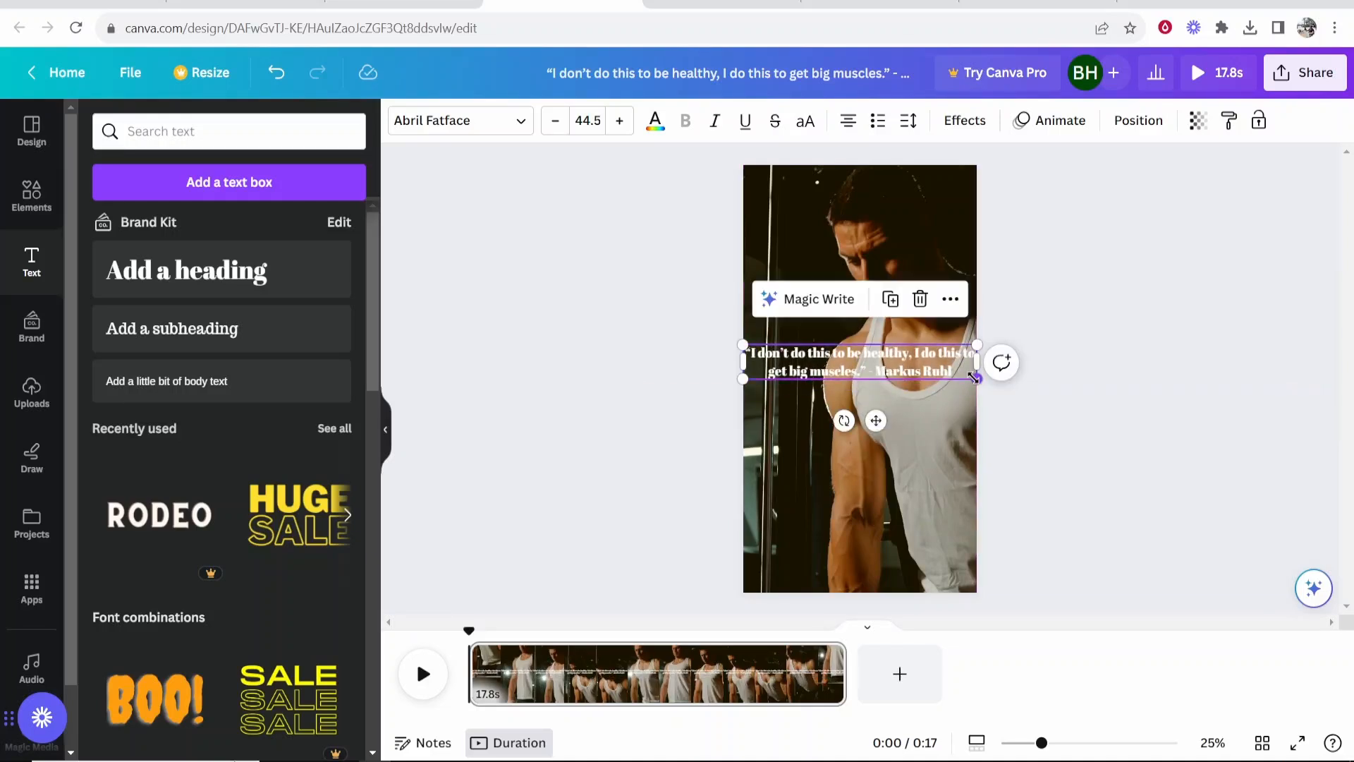
left_click(555, 120)
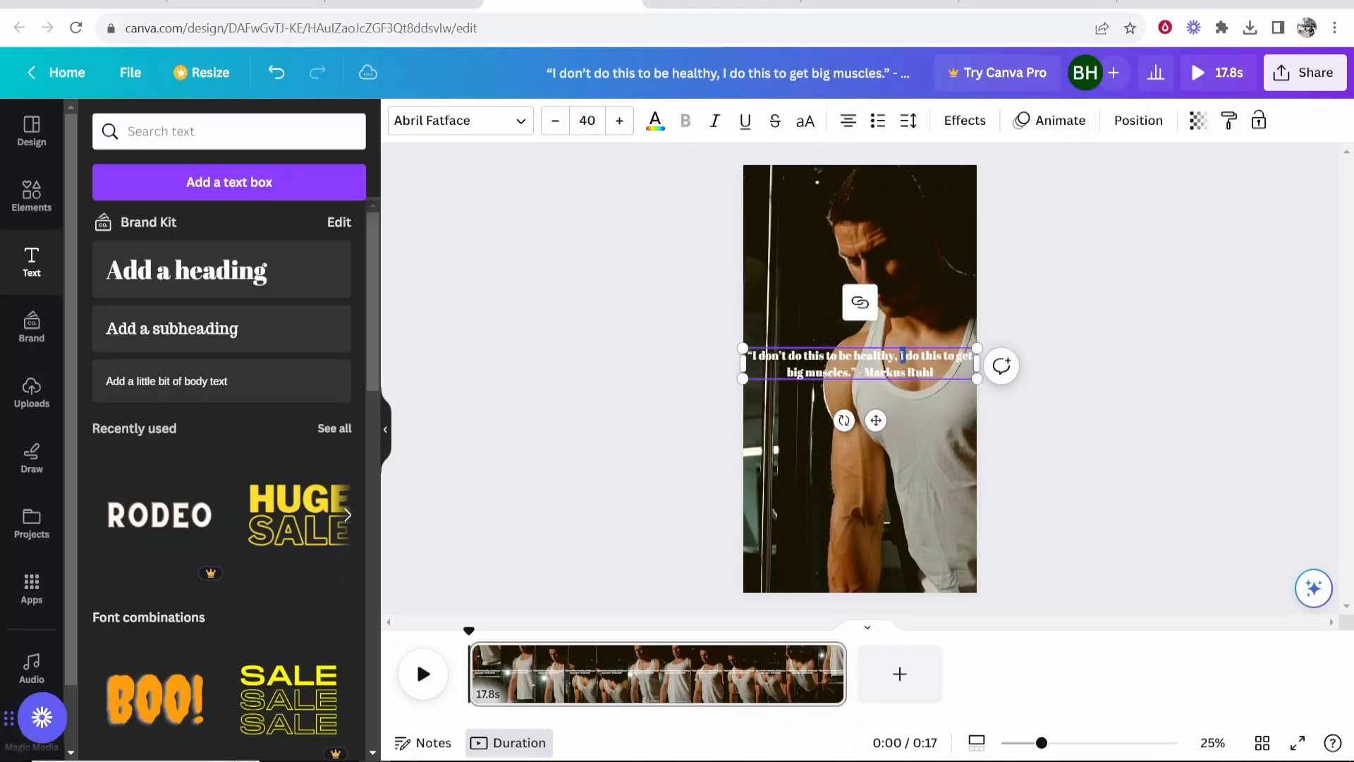
Set the quote in Archivo Black with an Outline effect and adjusted thickness
triple_click(859, 355)
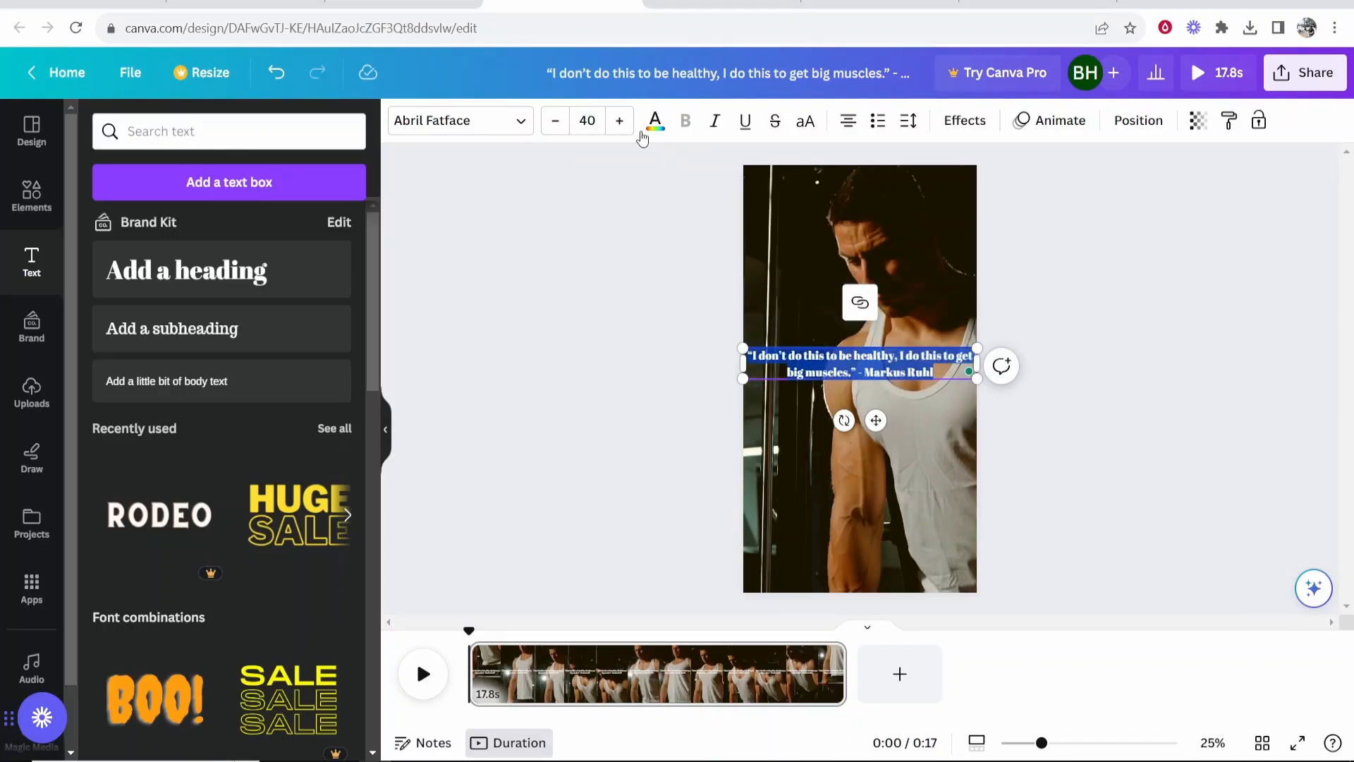
left_click(454, 120)
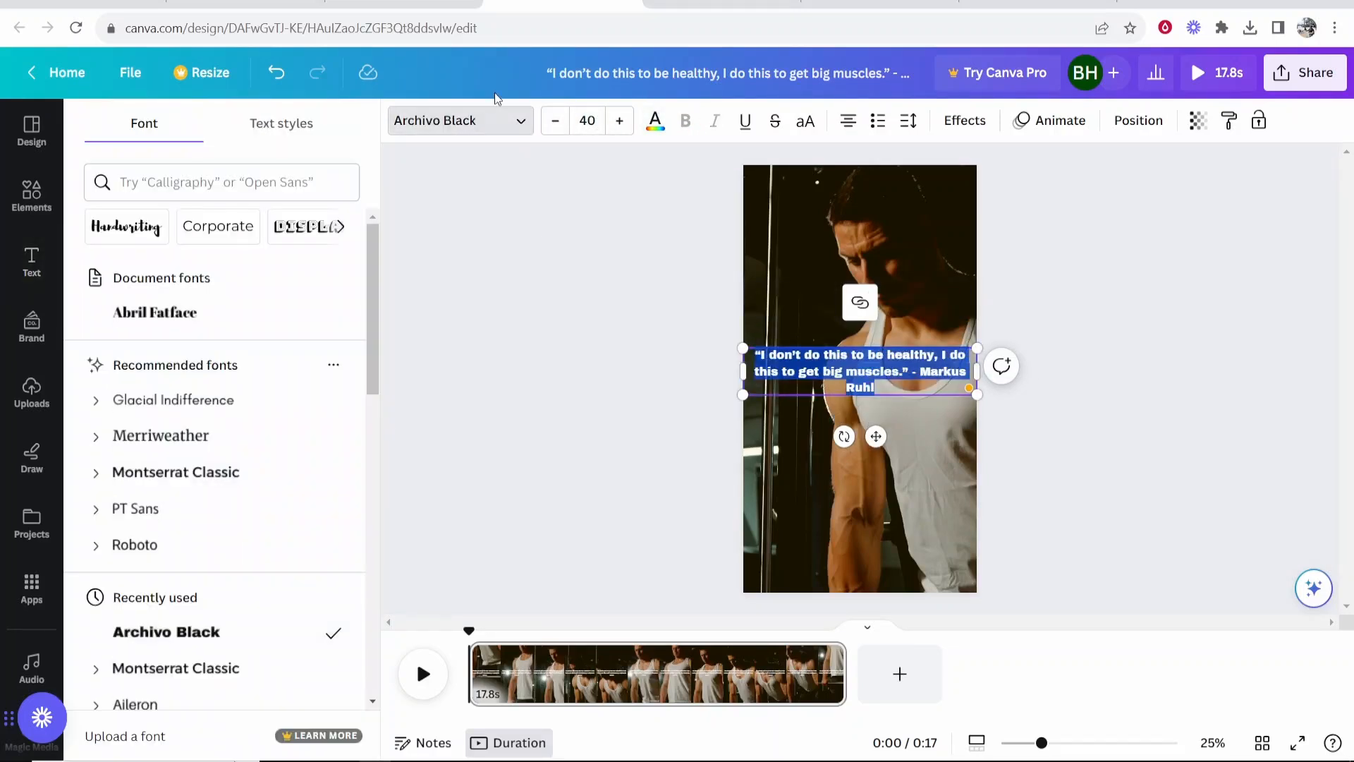
left_click(964, 120)
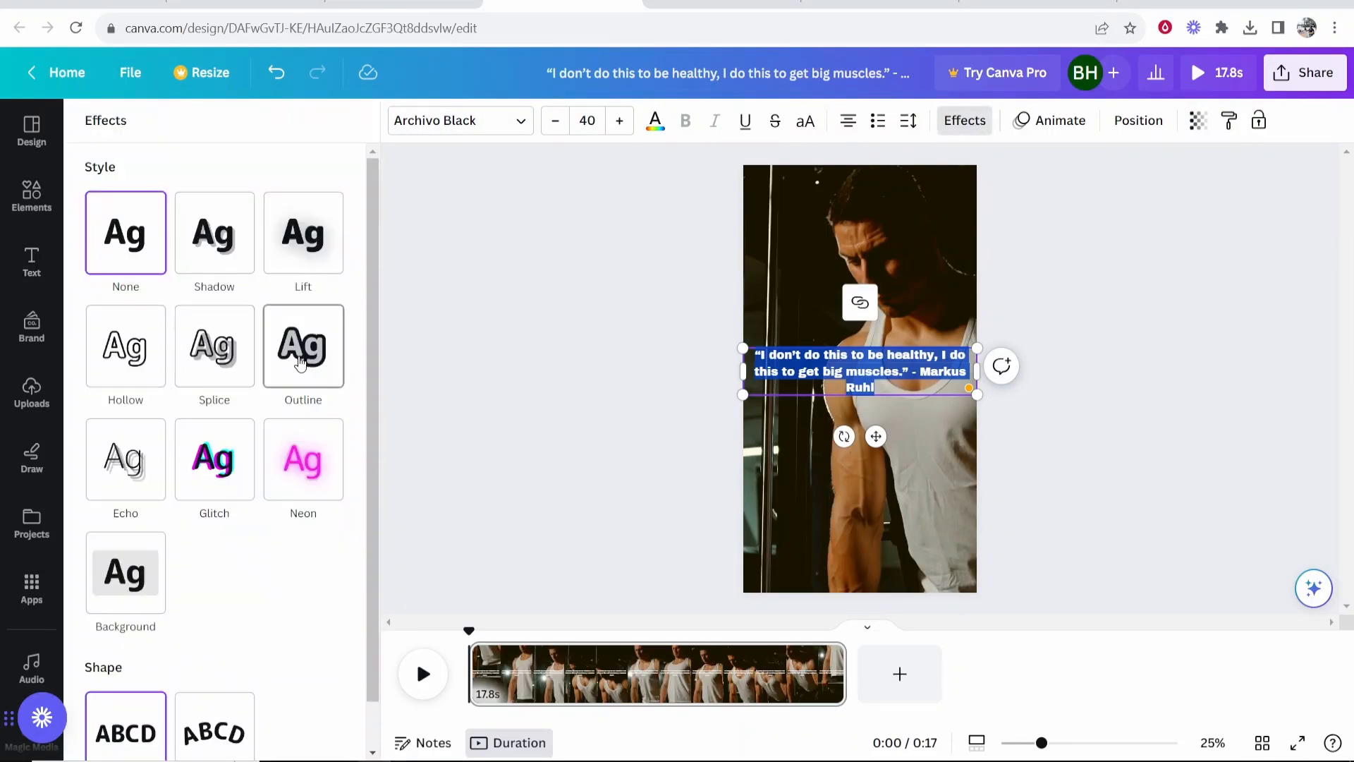
left_click(304, 346)
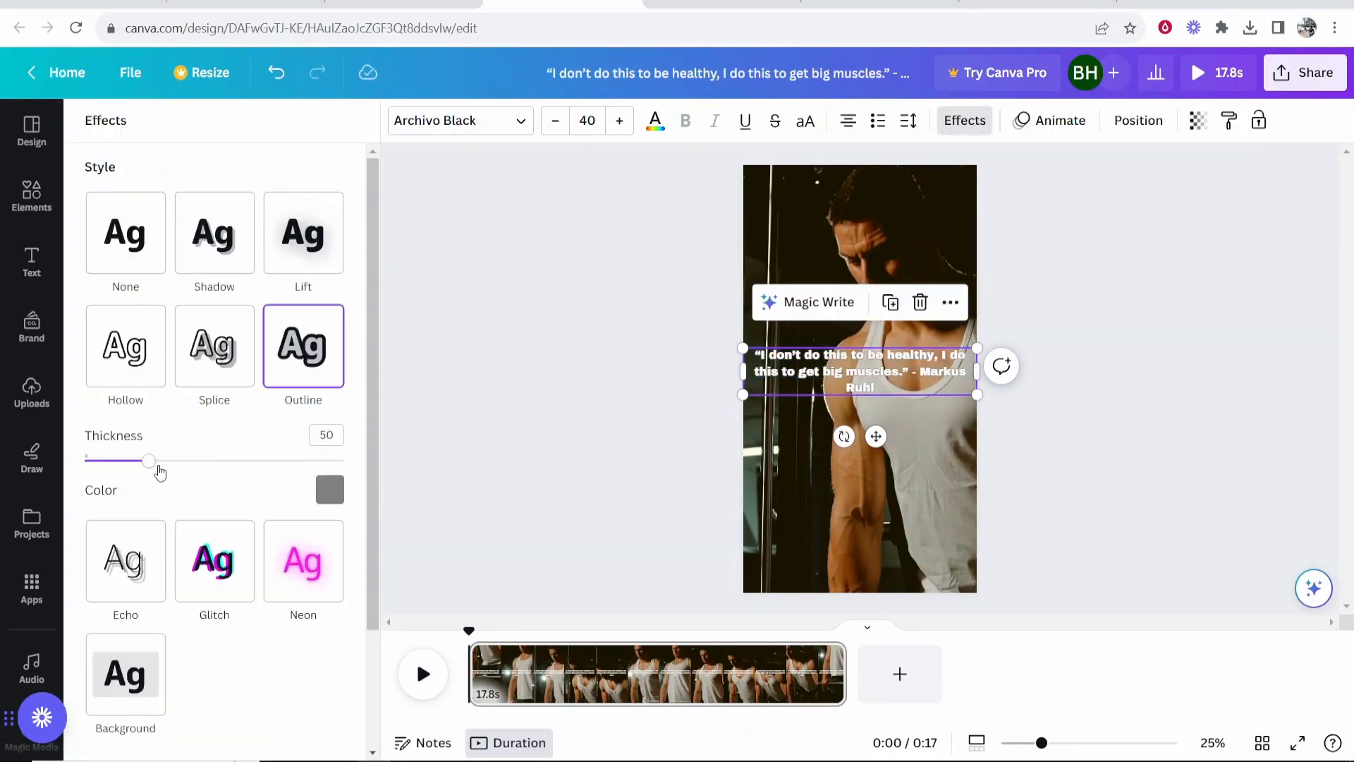
left_click(126, 570)
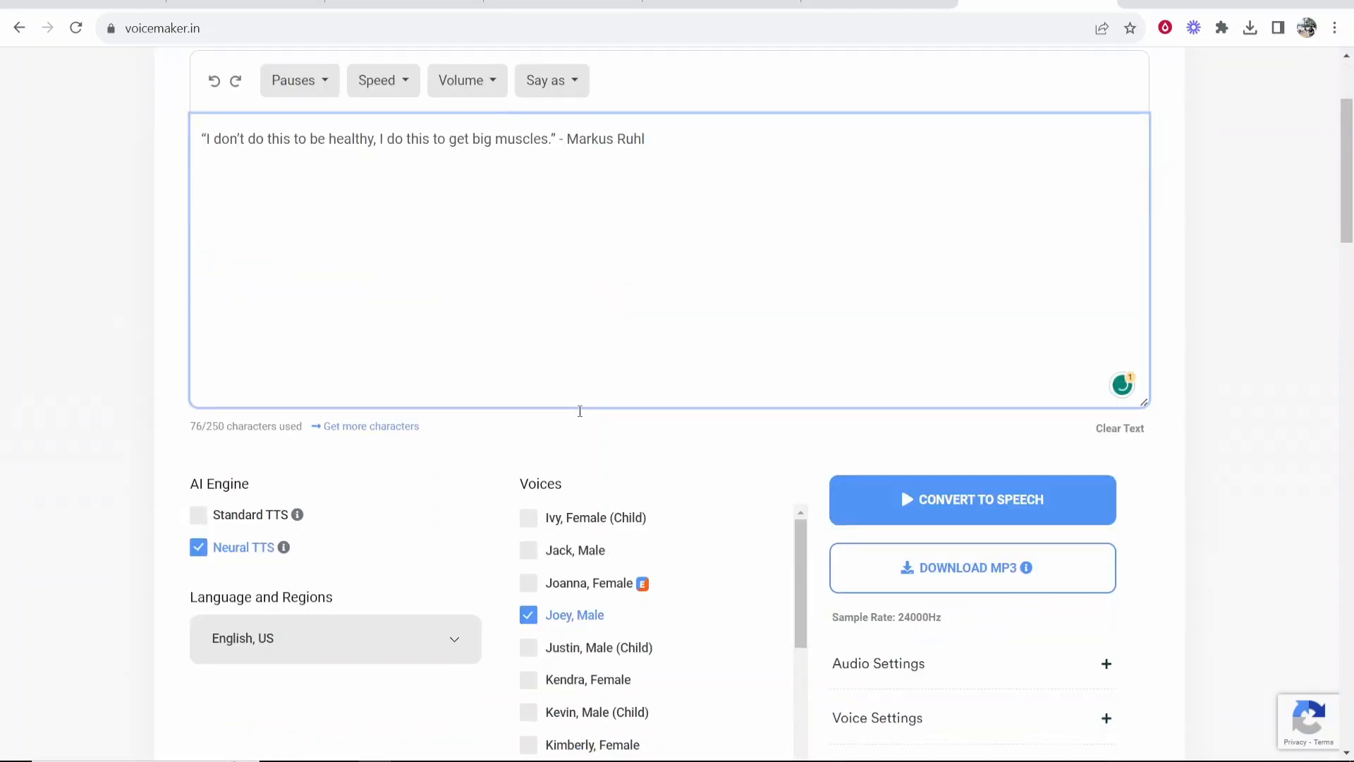
mouse_move(577, 423)
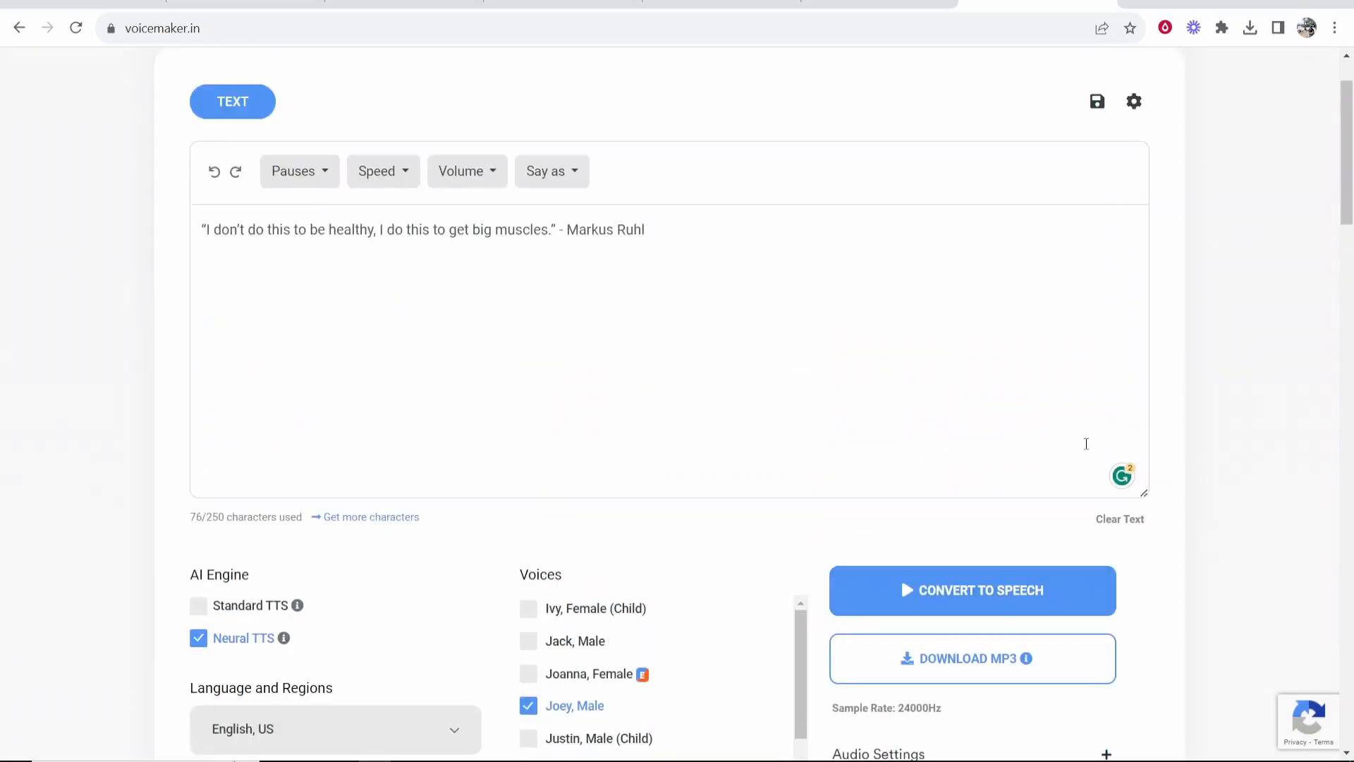
Convert the quote to Joey speech and download the voiceover as MP3
left_click(972, 590)
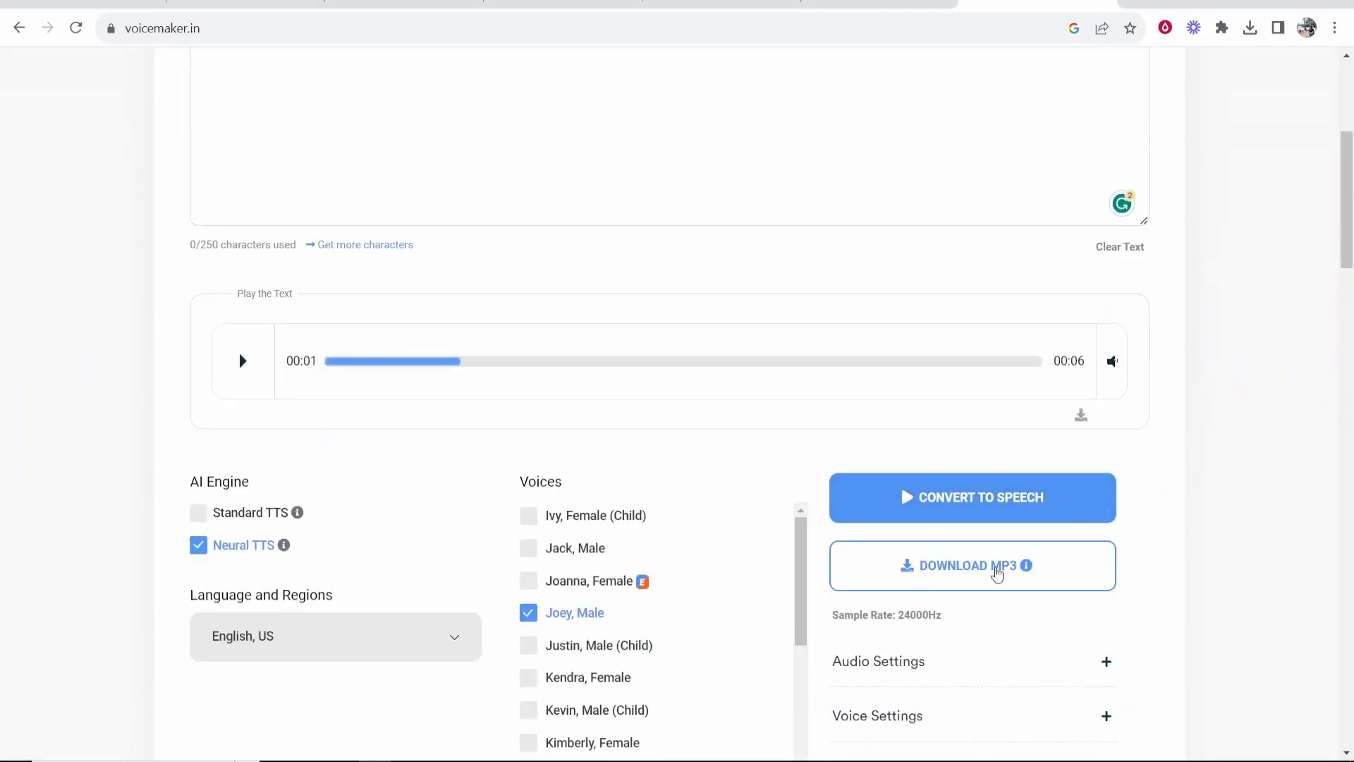
left_click(972, 566)
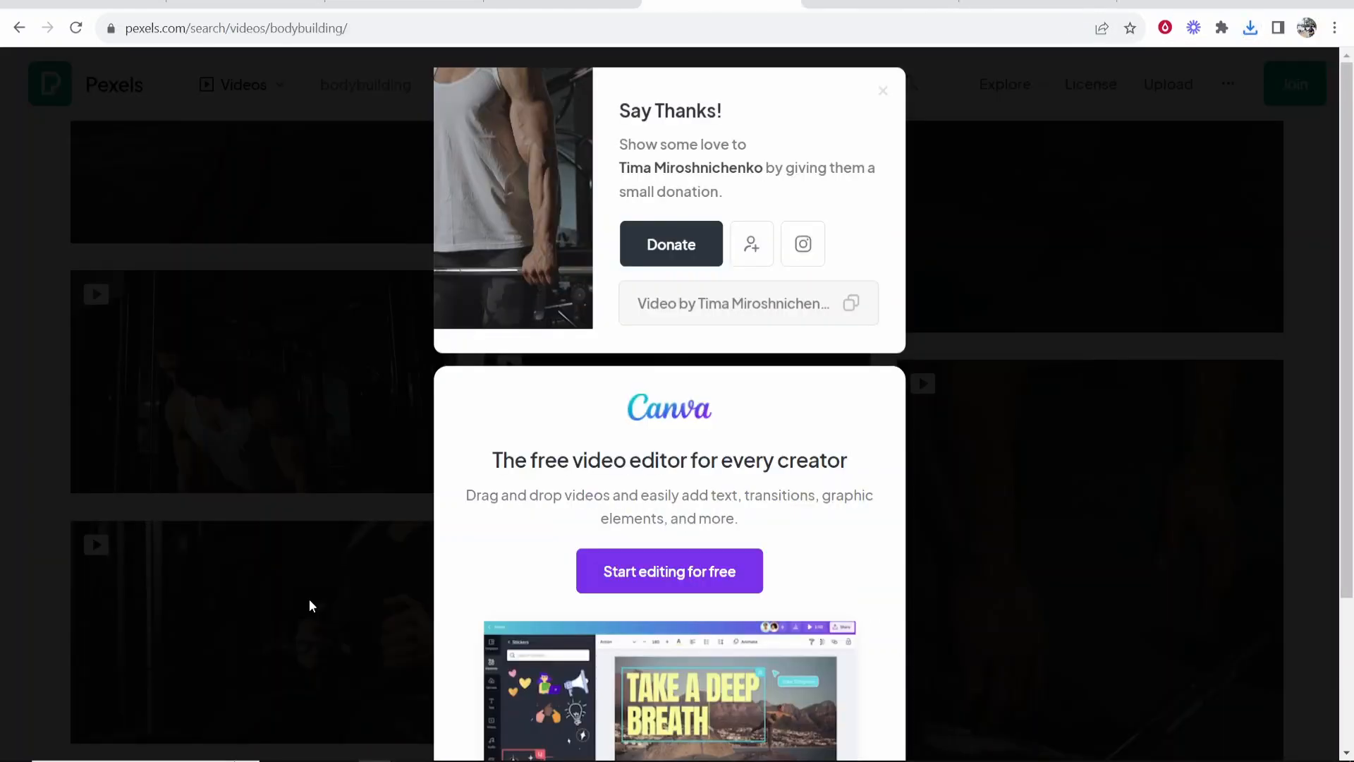
Close the Pexels Say Thanks donation popup
left_click(669, 571)
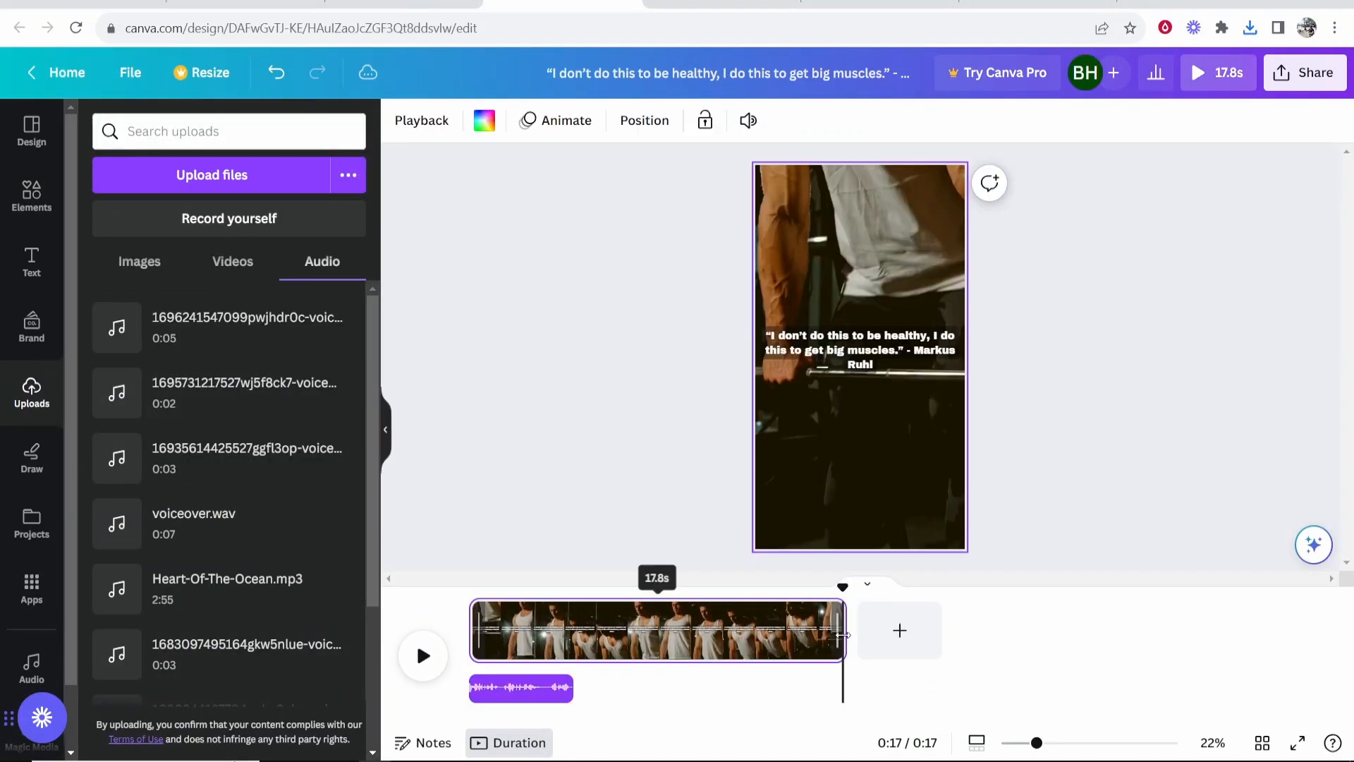
Trim the gym clip from 17.8 to 5.0 seconds and preview it with voiceover
left_click_drag(842, 630, 583, 631)
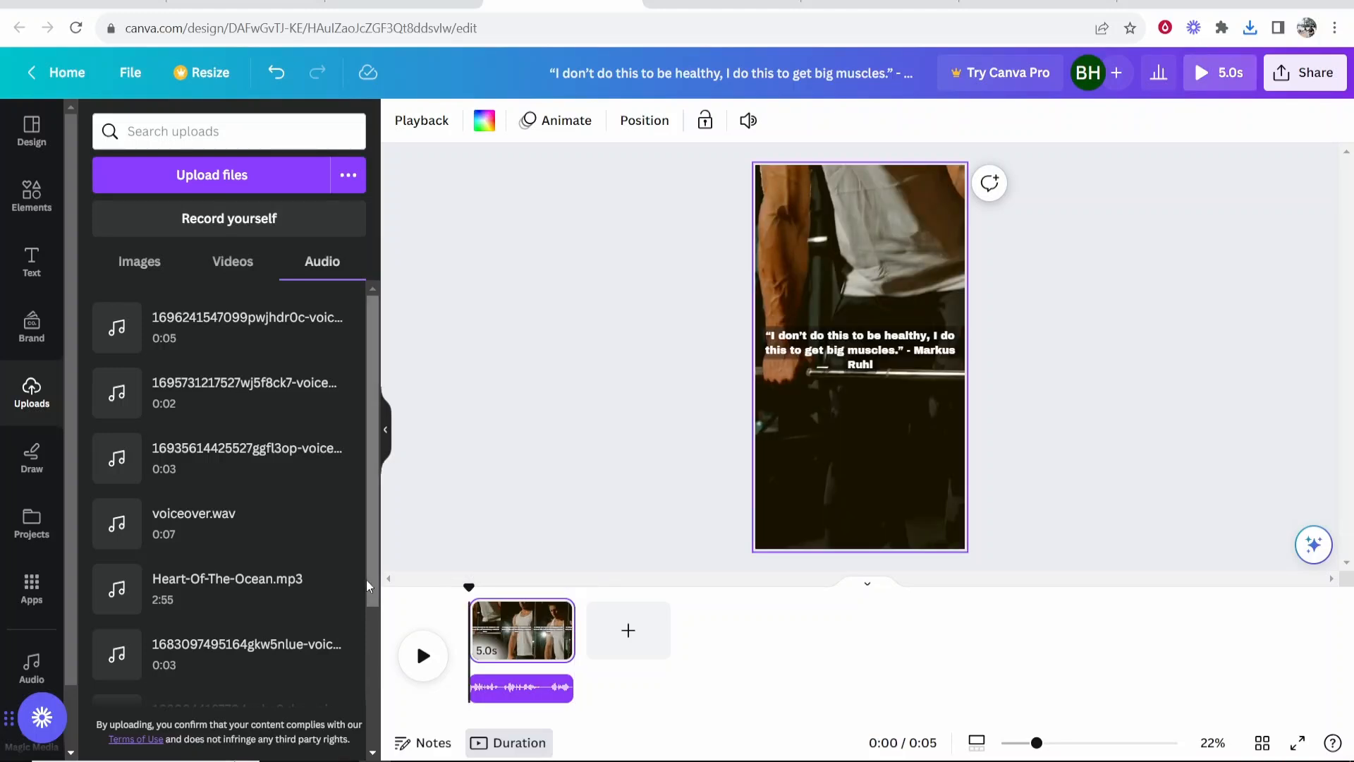
left_click(423, 654)
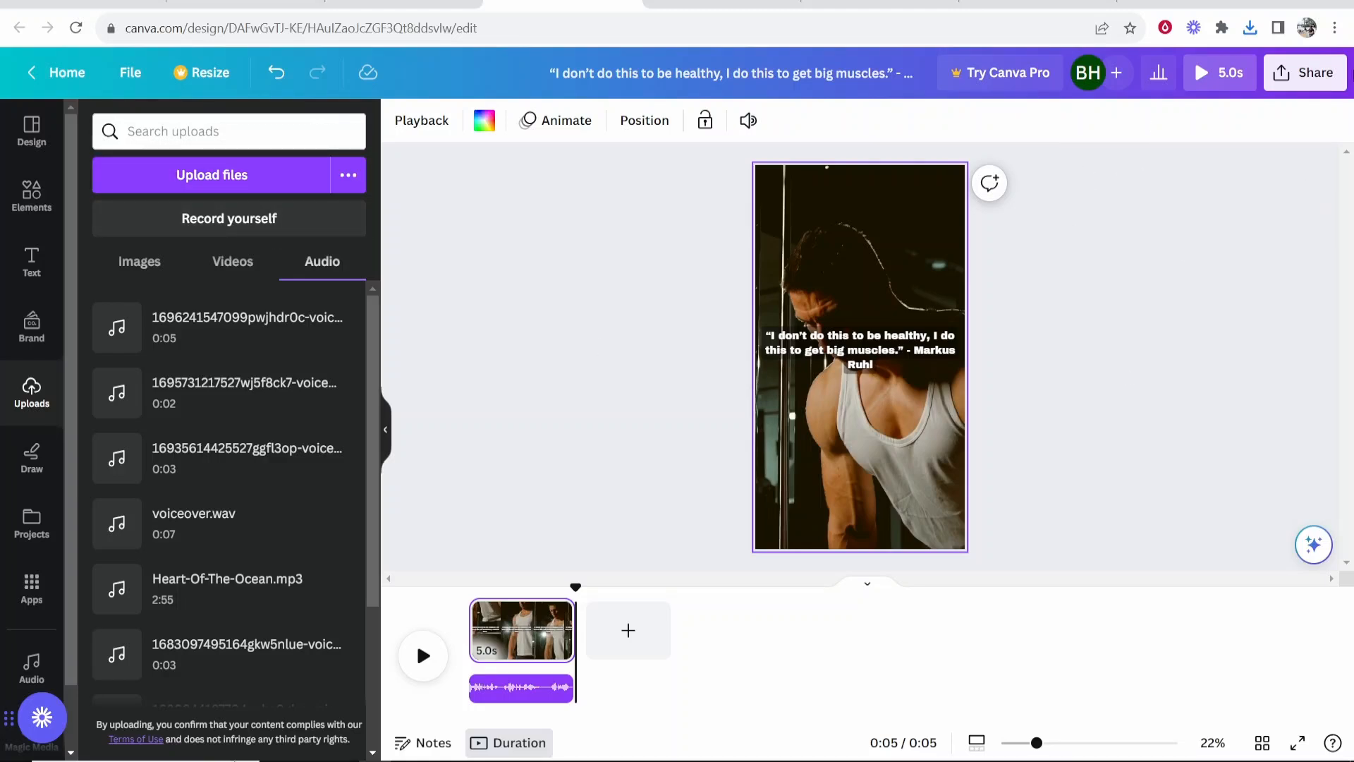
Download the 5-second TikTok video as an MP4 file via Share
left_click(1305, 72)
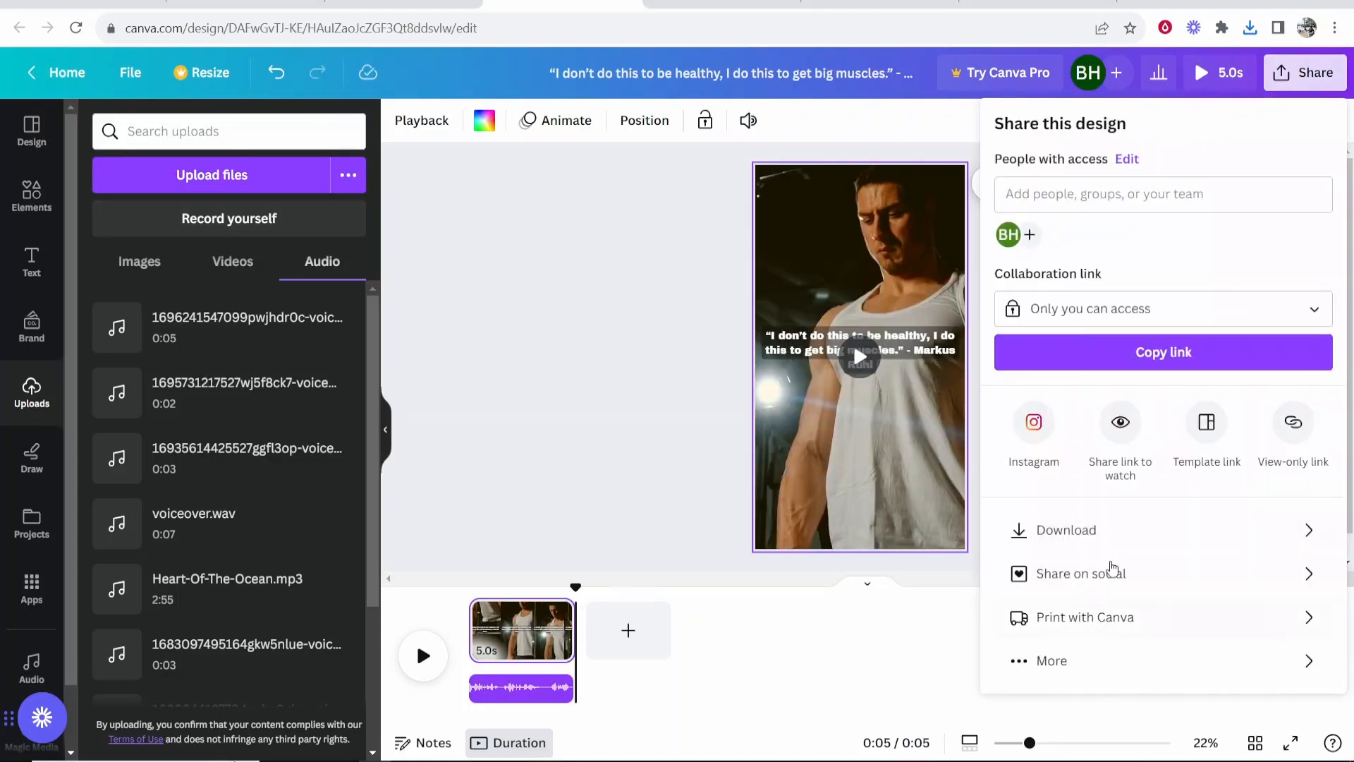
left_click(1066, 529)
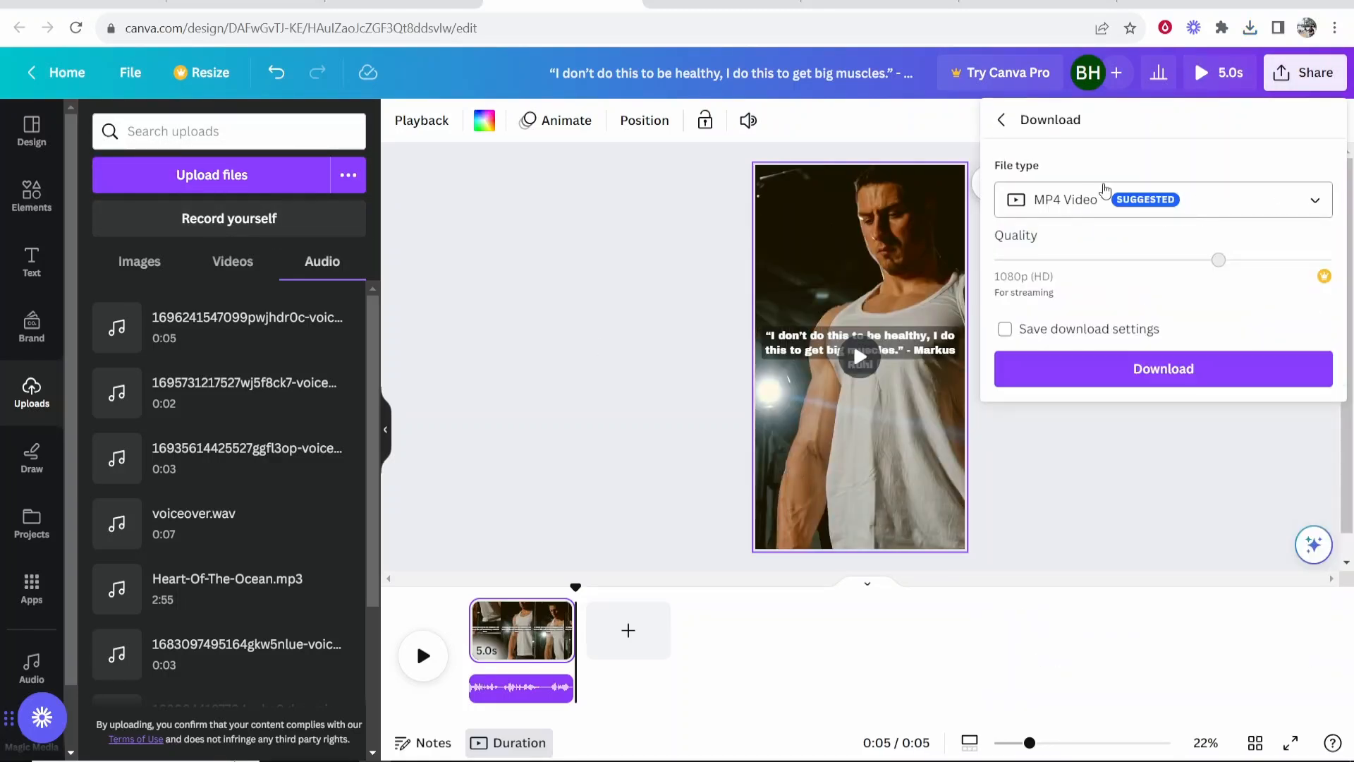
left_click(1162, 369)
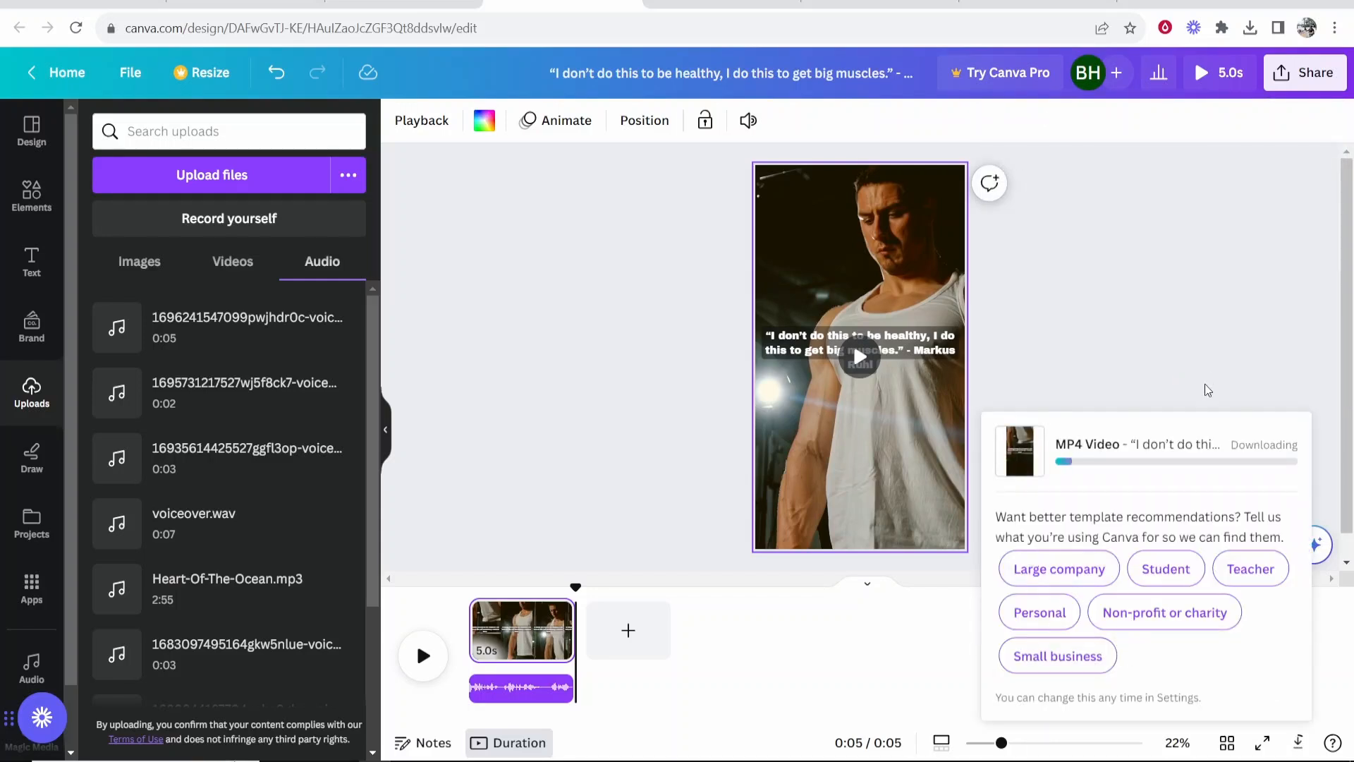